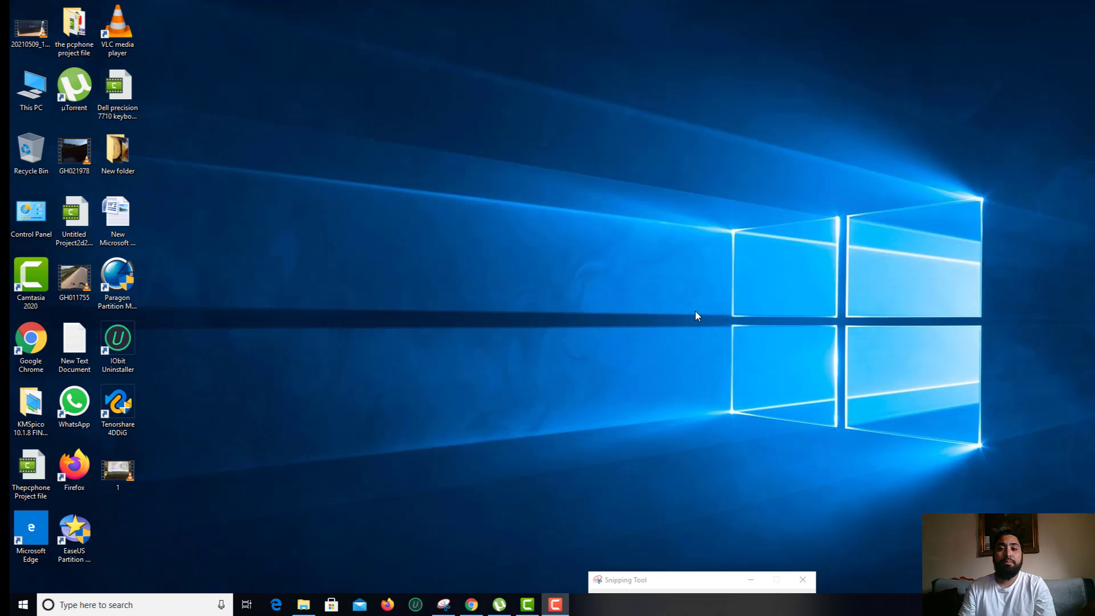
mouse_move(733, 374)
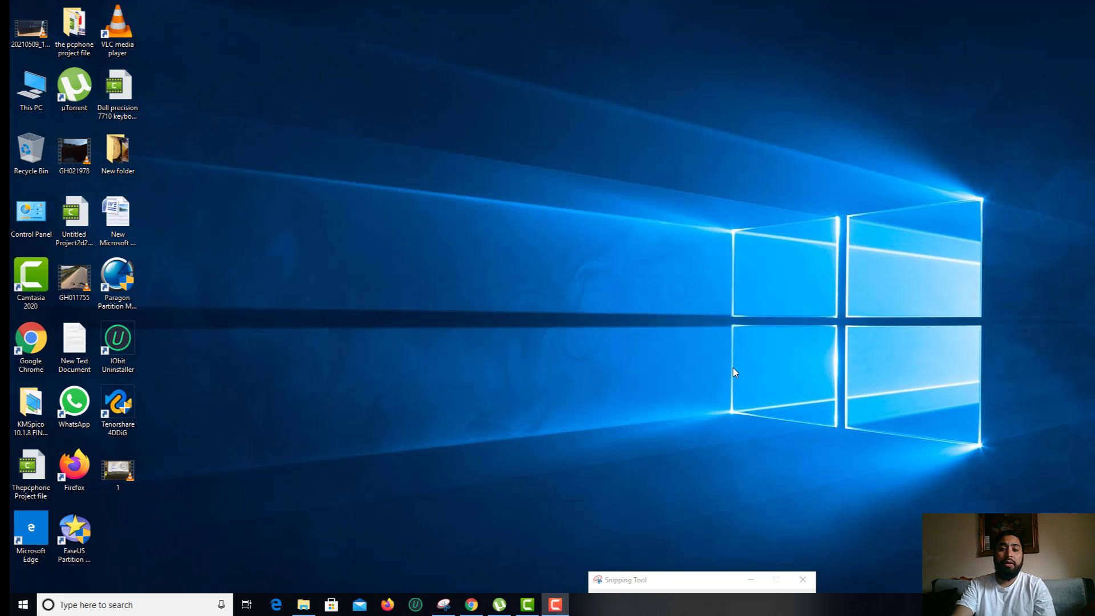
mouse_move(725, 367)
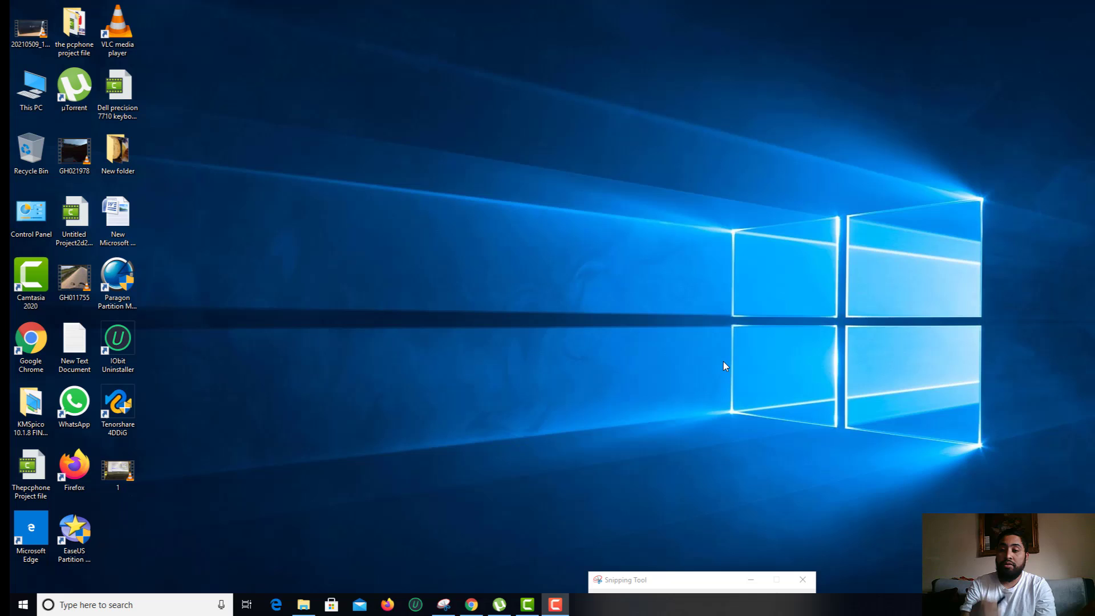
mouse_move(595, 197)
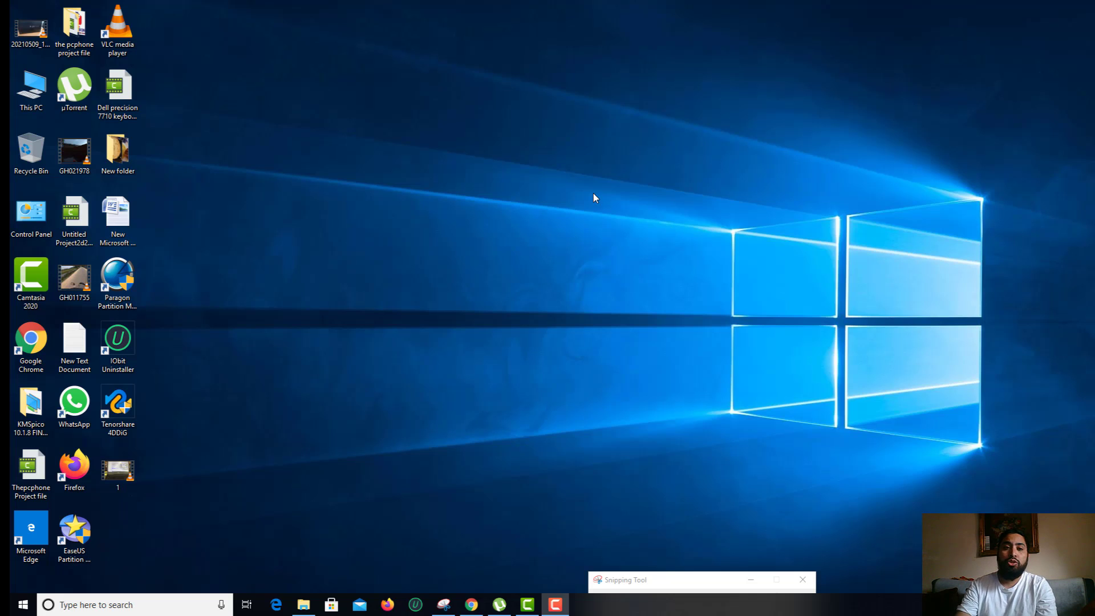
mouse_move(186, 361)
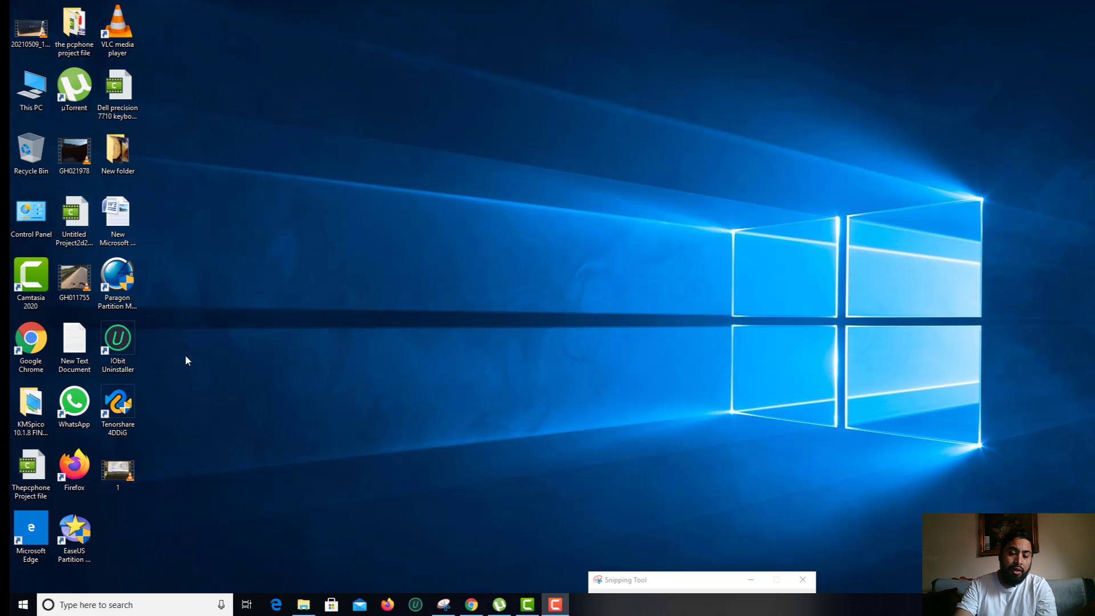
Browse from This PC to the Downloads folder containing rufus-3.14 and the Windows 10 ISO folder
click(29, 88)
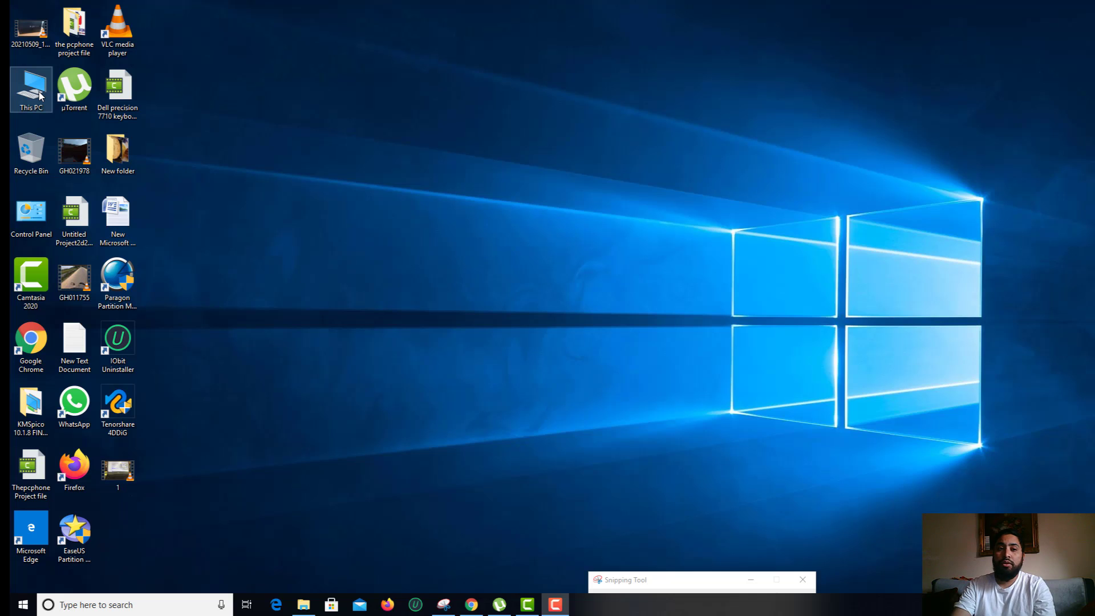
double_click(29, 84)
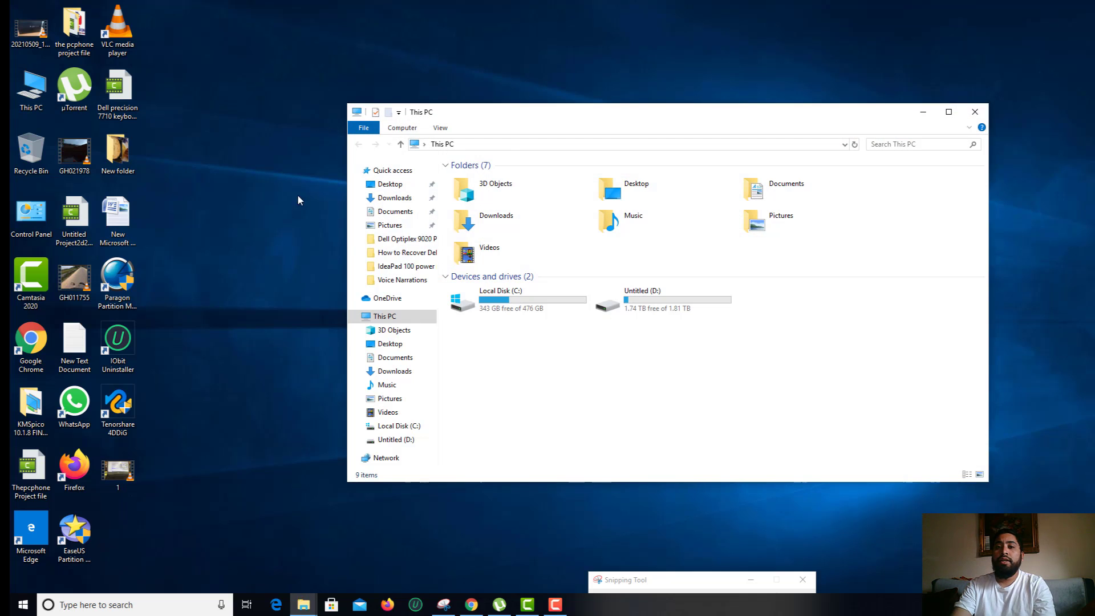
mouse_move(496, 379)
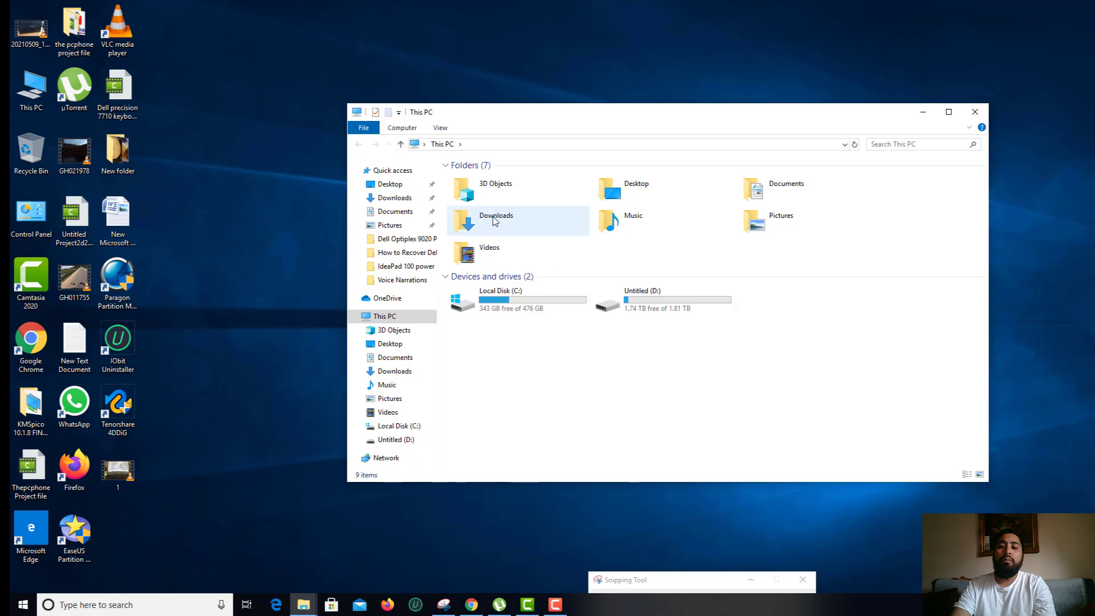
mouse_move(497, 220)
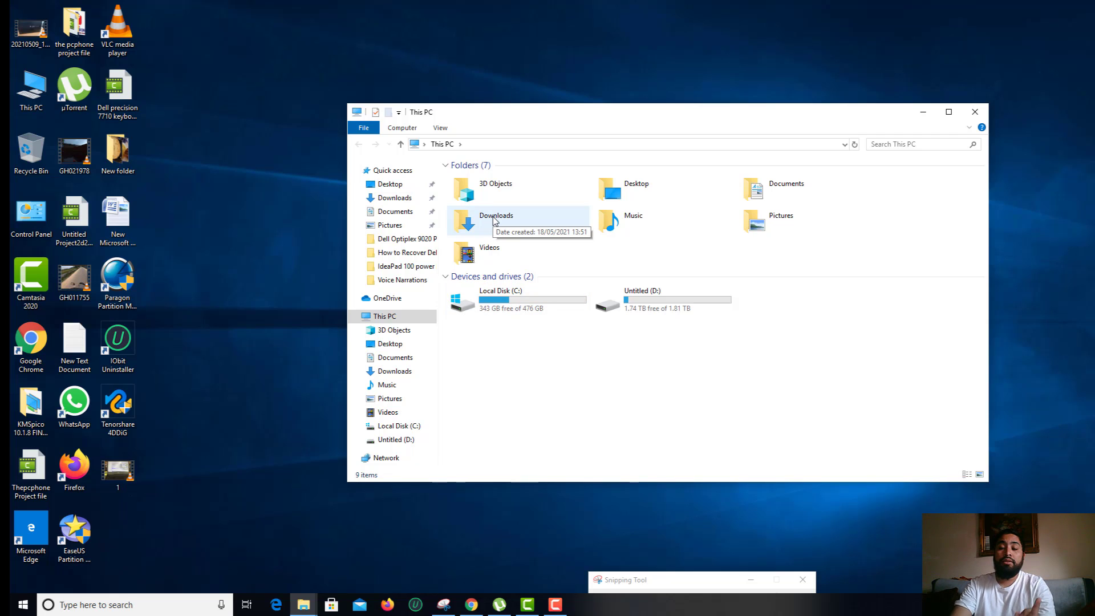
mouse_move(915, 123)
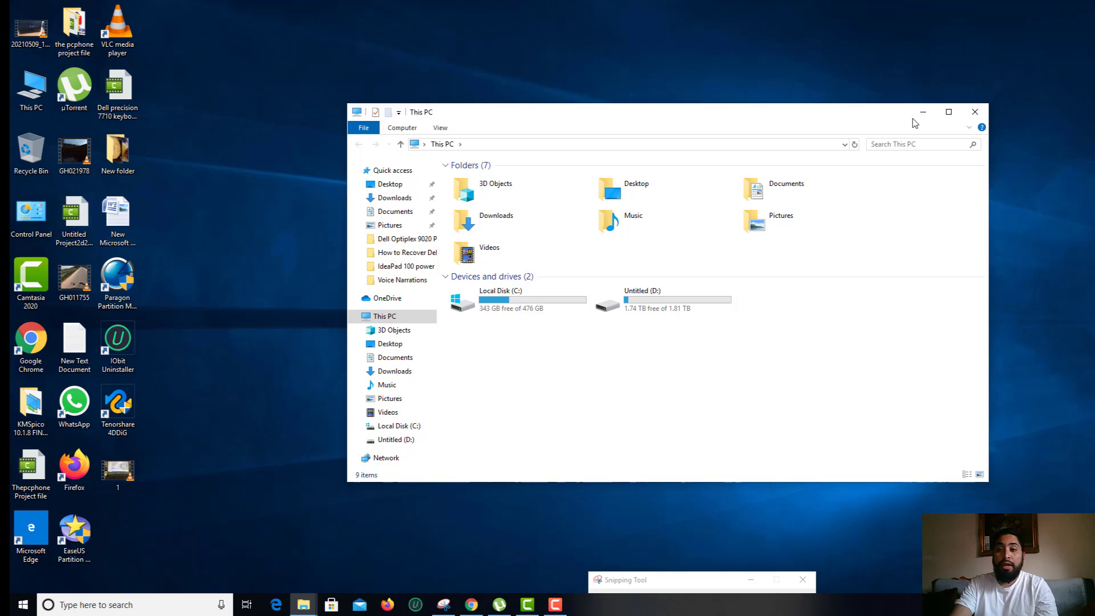
mouse_move(923, 112)
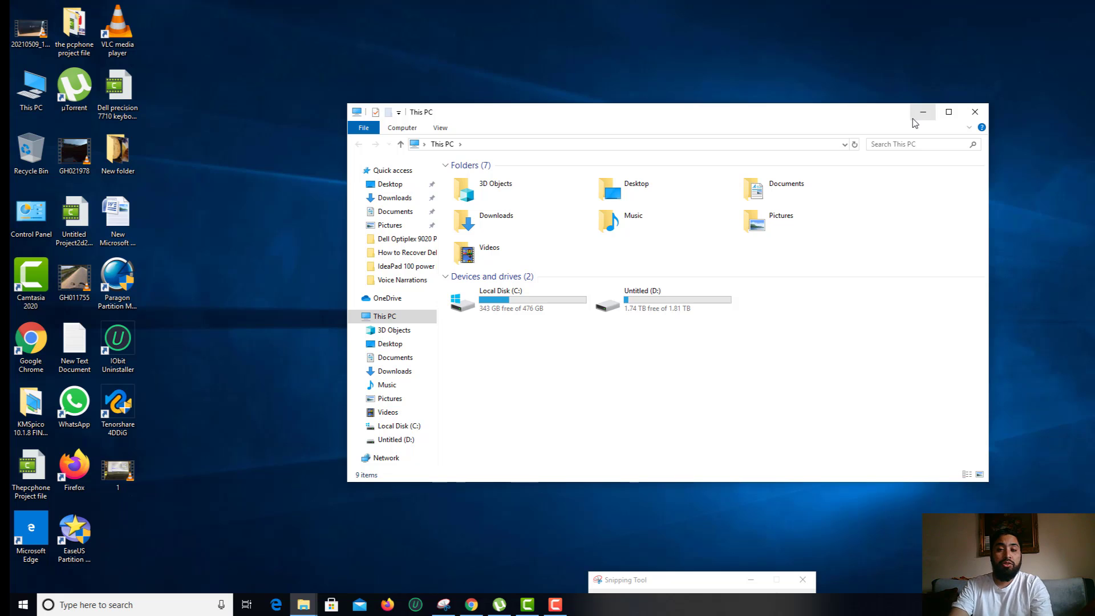
mouse_move(938, 123)
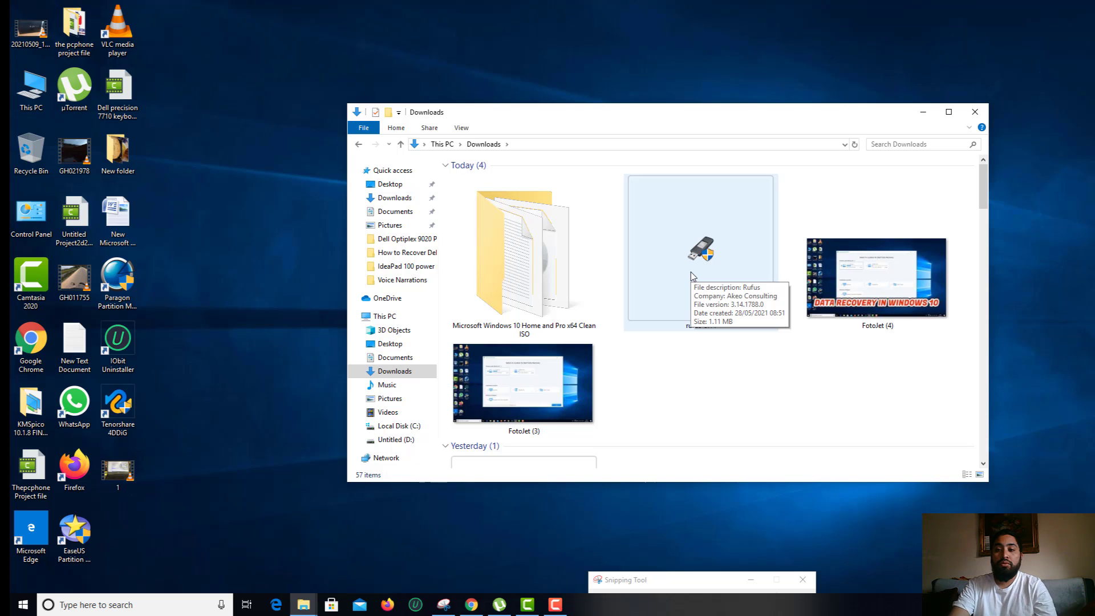
right_click(700, 250)
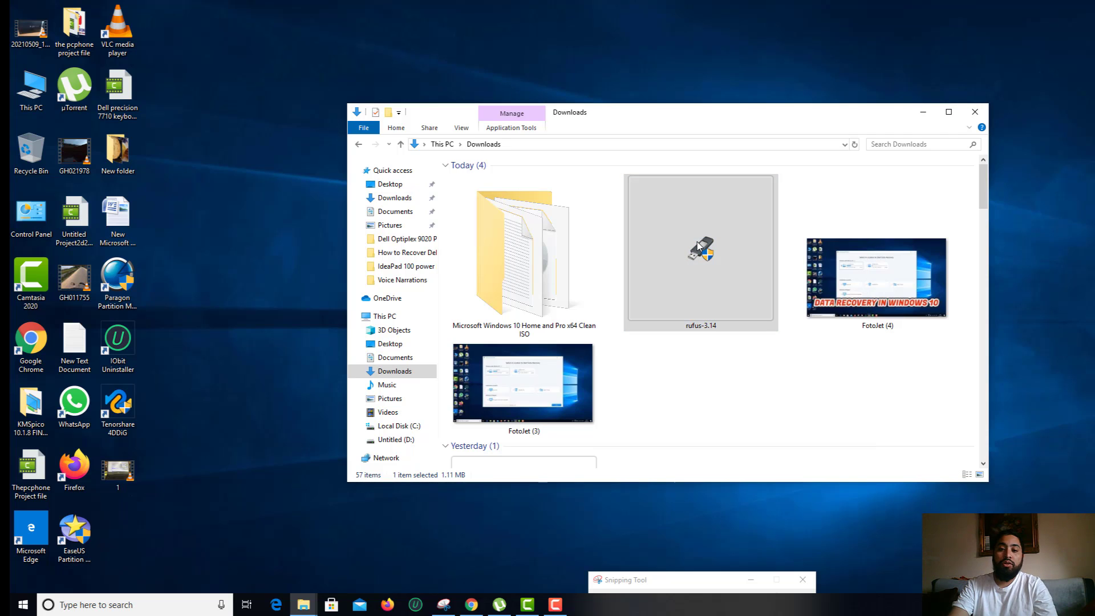
Launch rufus-3.14 and answer the online update-check prompt
double_click(699, 251)
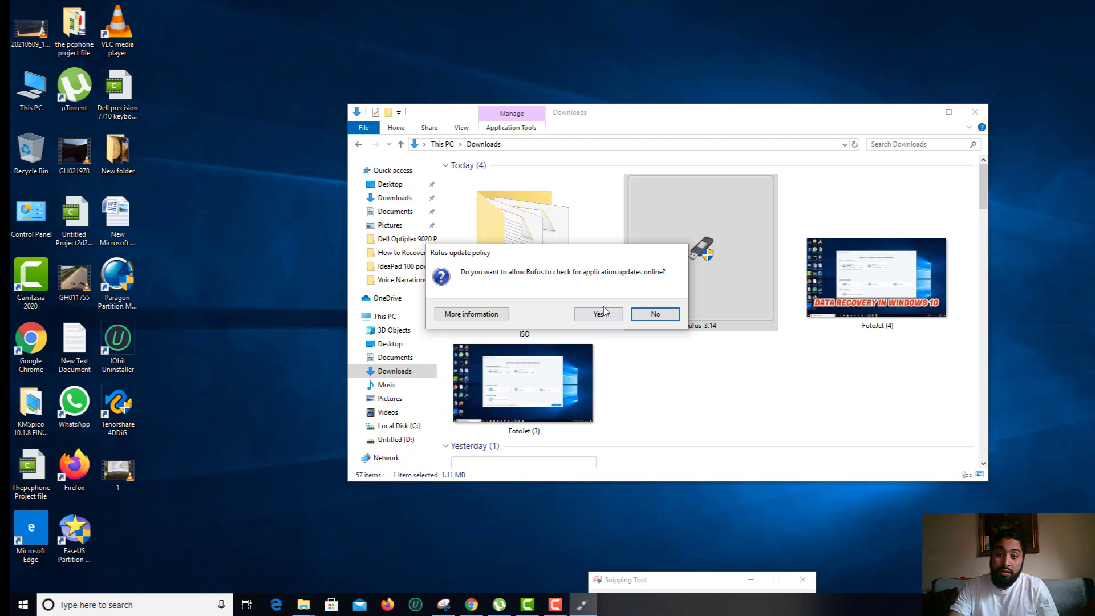
click(655, 314)
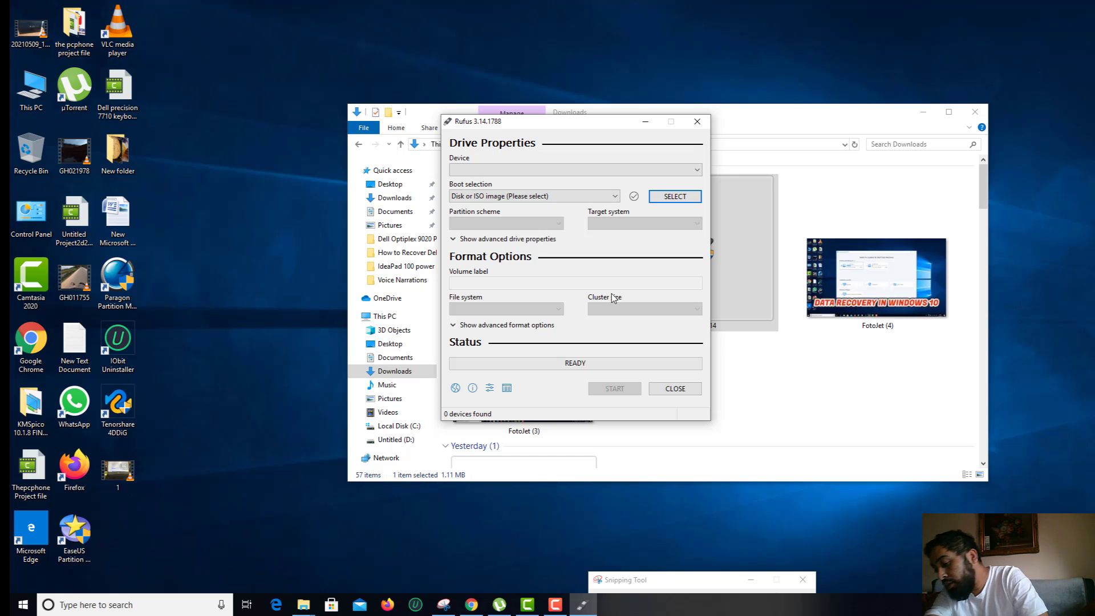
mouse_move(626, 307)
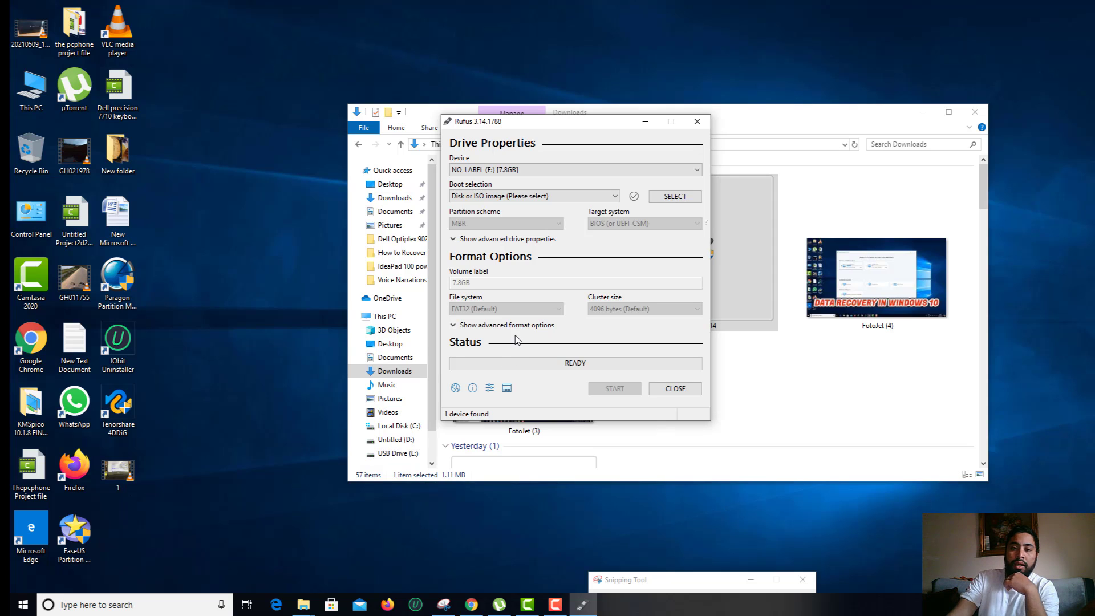
mouse_move(543, 119)
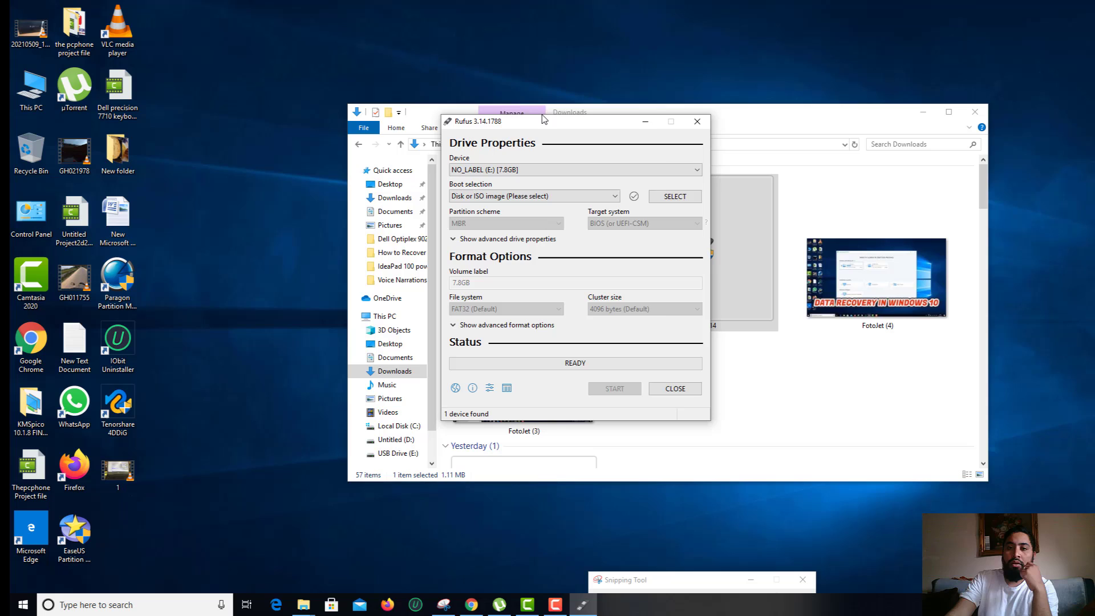
drag(541, 121, 457, 92)
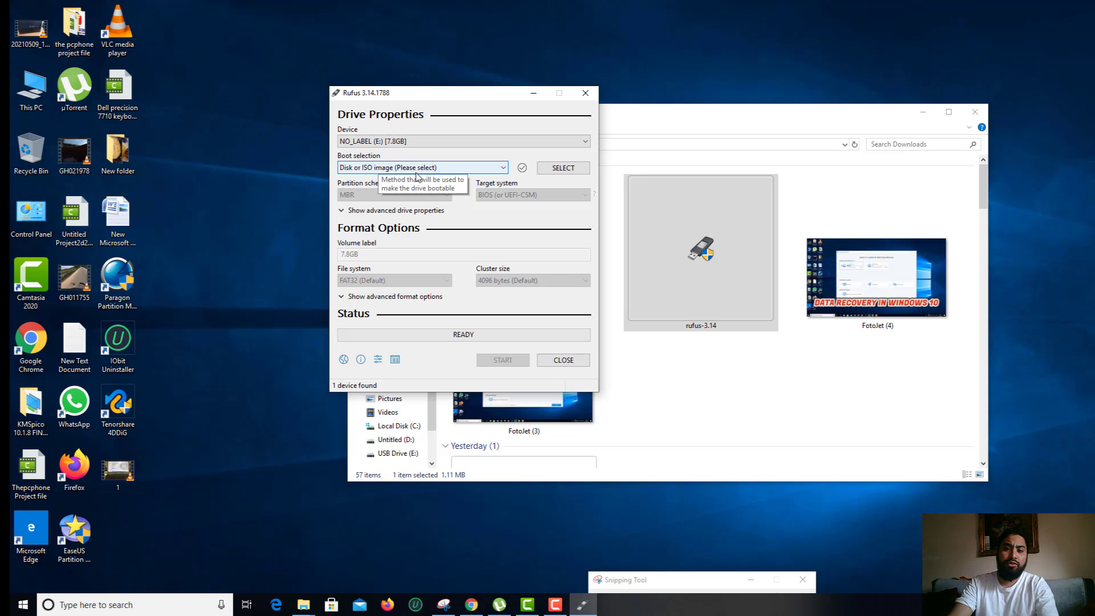
mouse_move(493, 336)
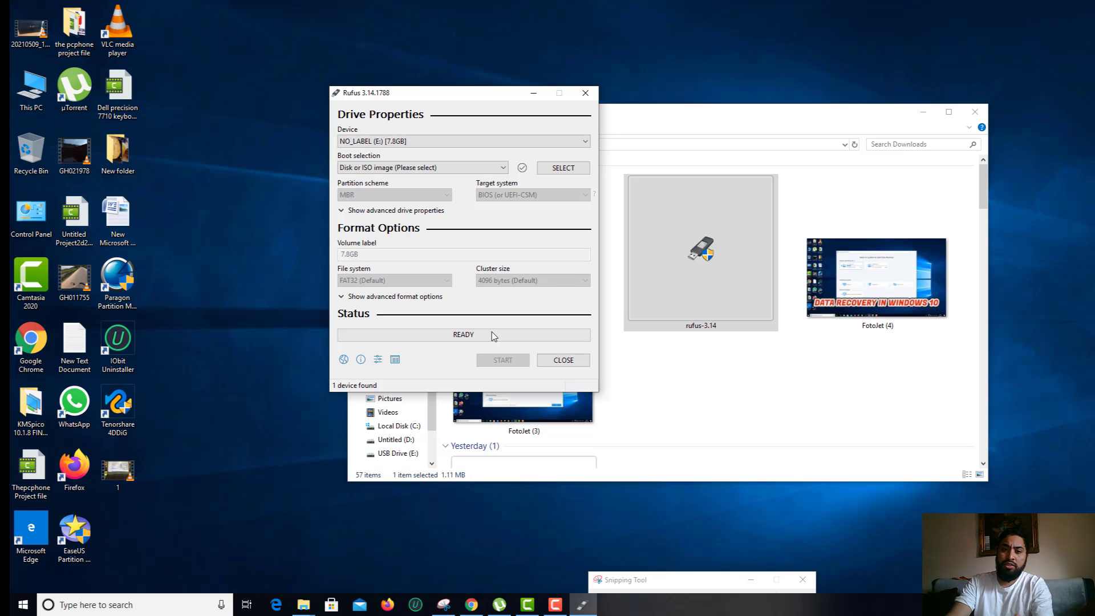
mouse_move(485, 336)
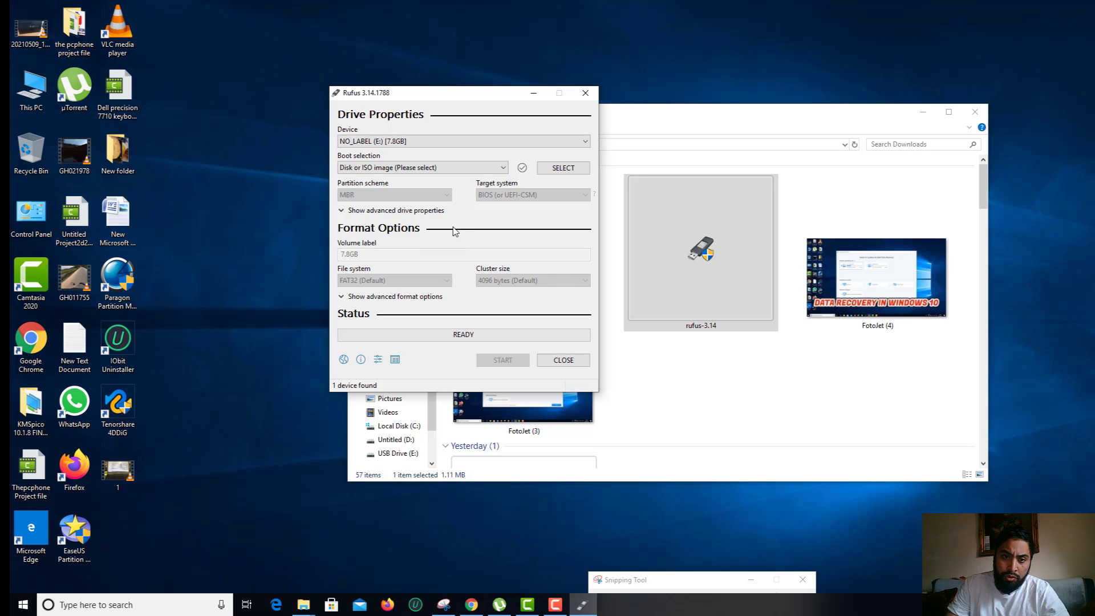
mouse_move(430, 203)
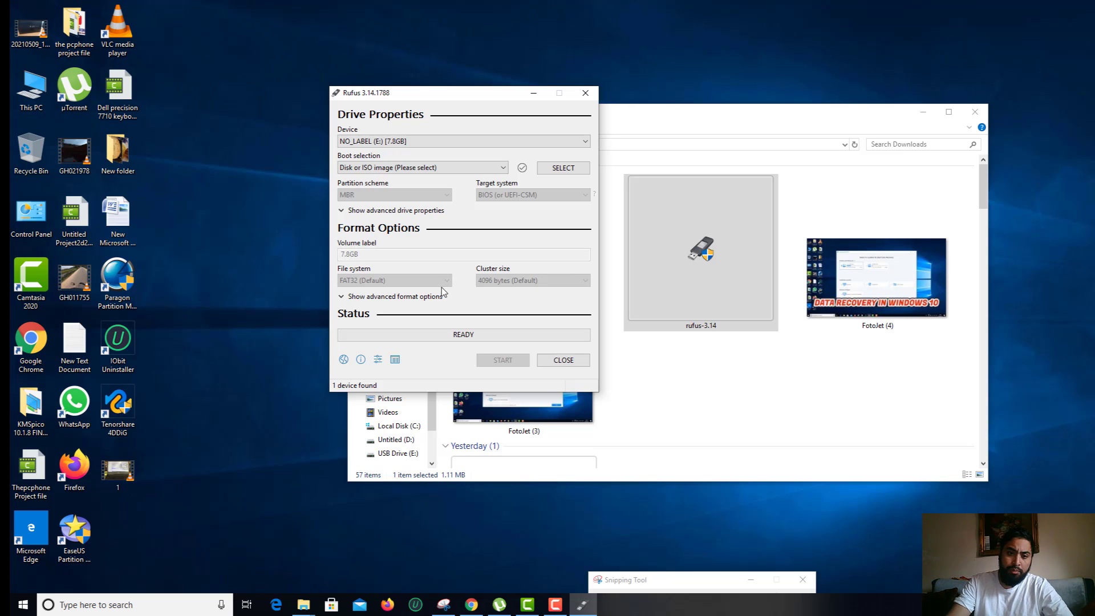
mouse_move(469, 298)
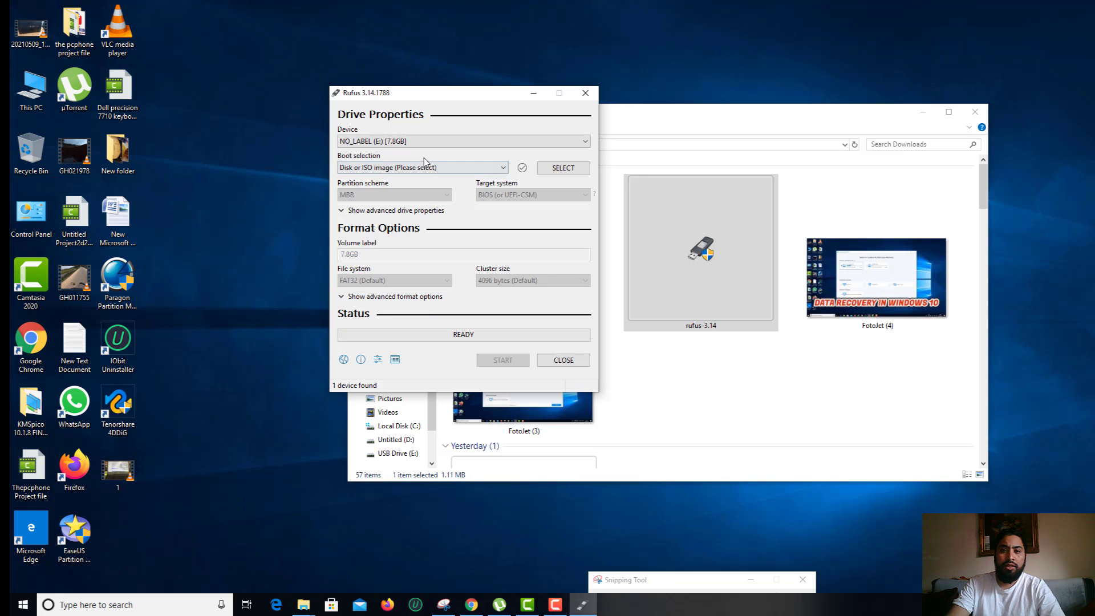
mouse_move(534, 179)
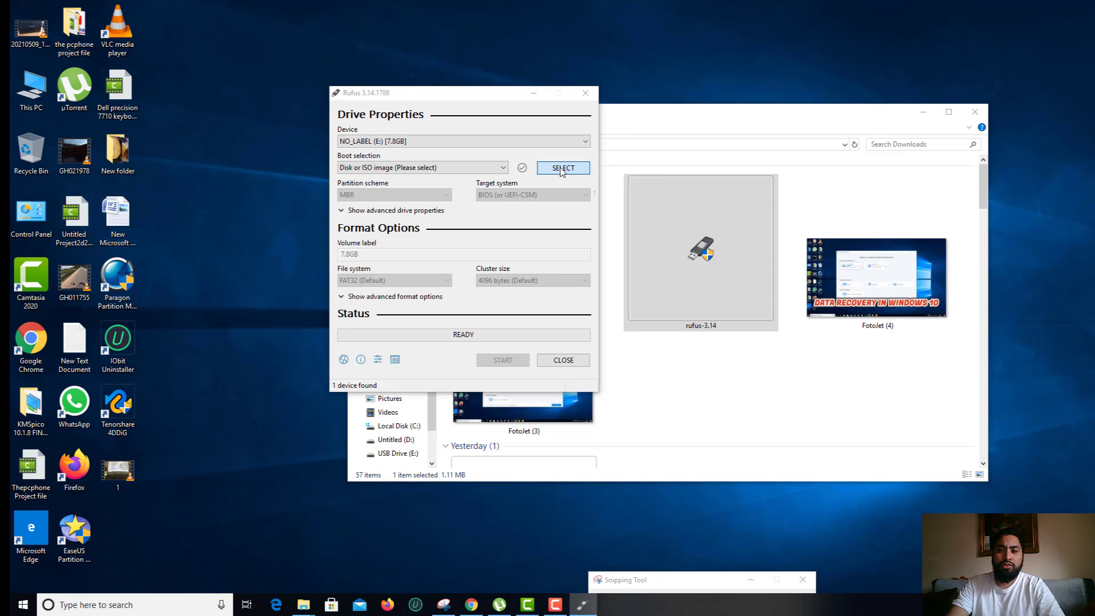
Load the Windows 10 Home and Pro x64 Clean ISO as Rufus's boot image
click(562, 167)
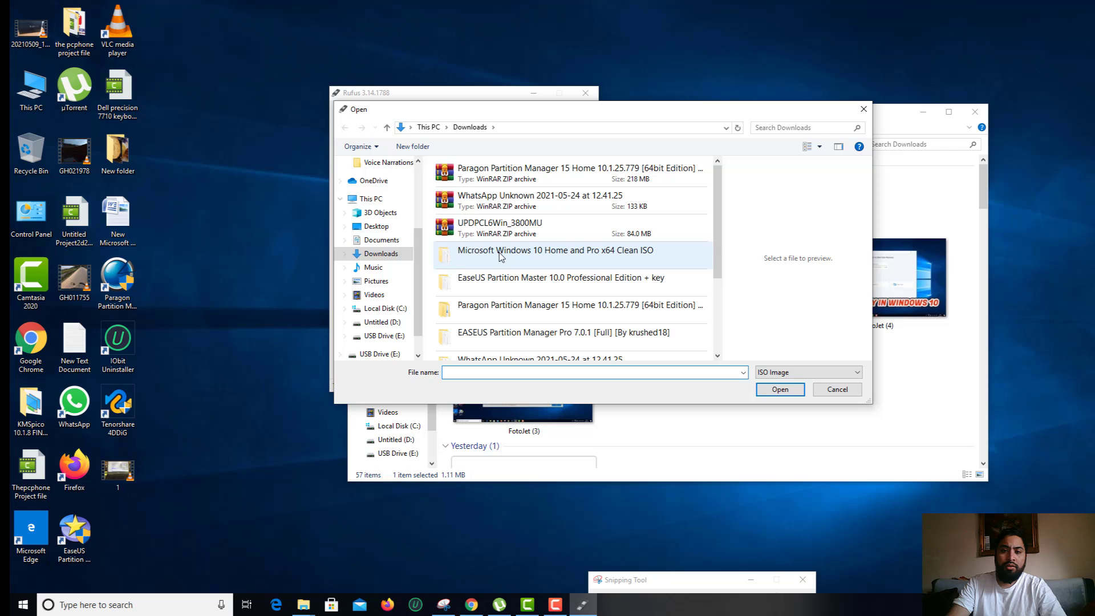
double_click(554, 255)
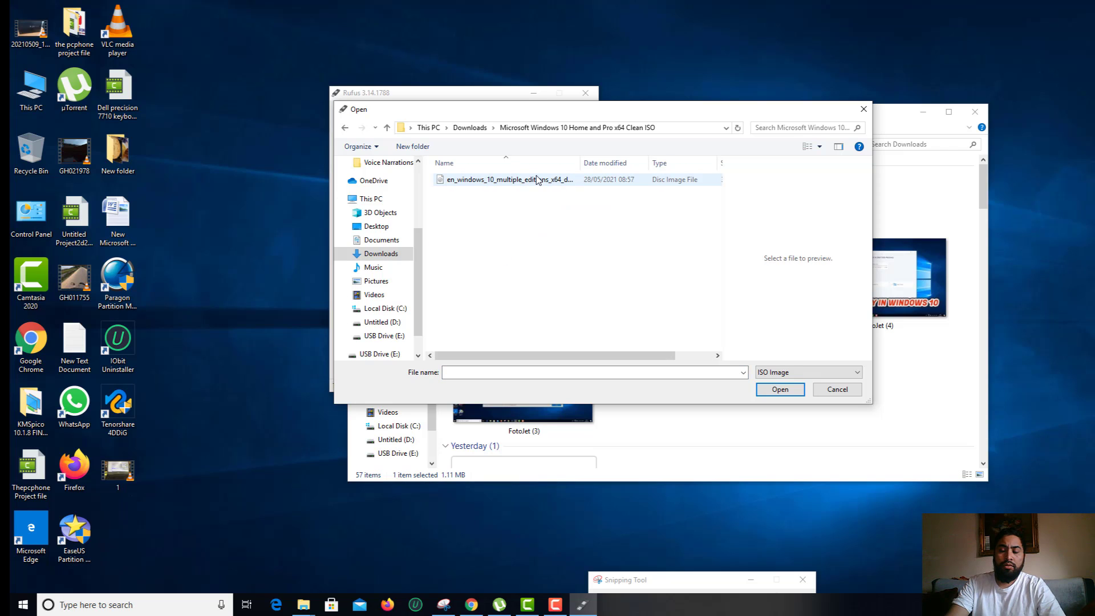
click(507, 179)
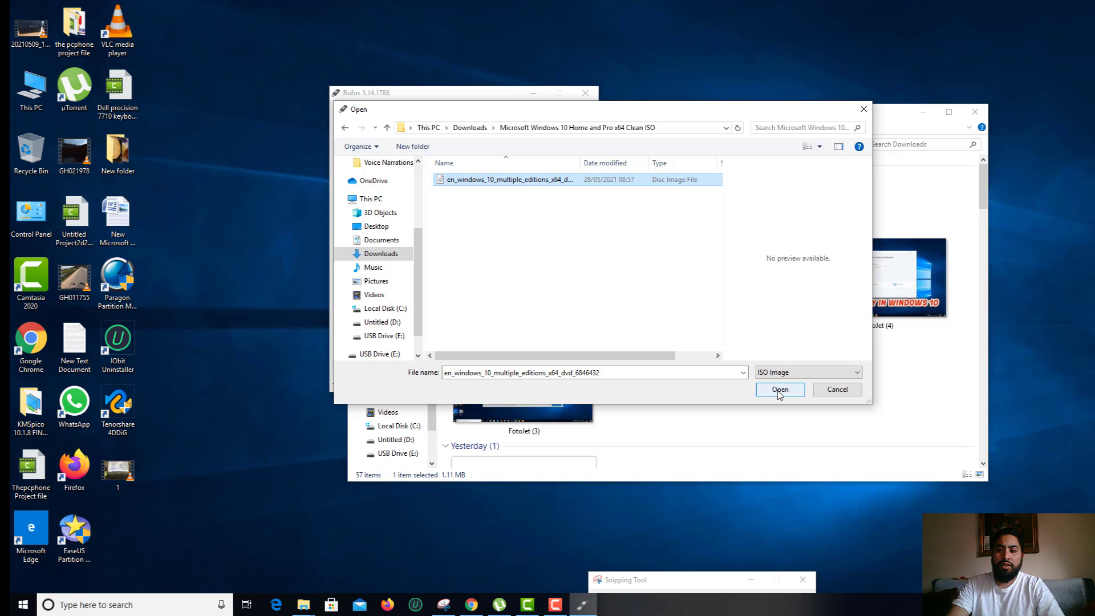
click(779, 389)
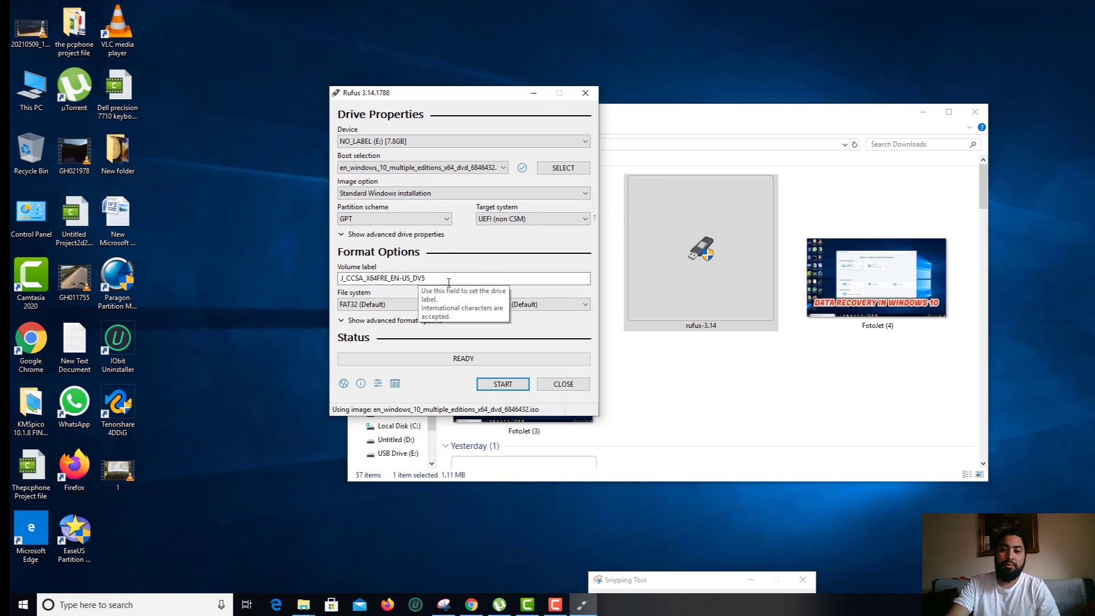
mouse_move(286, 305)
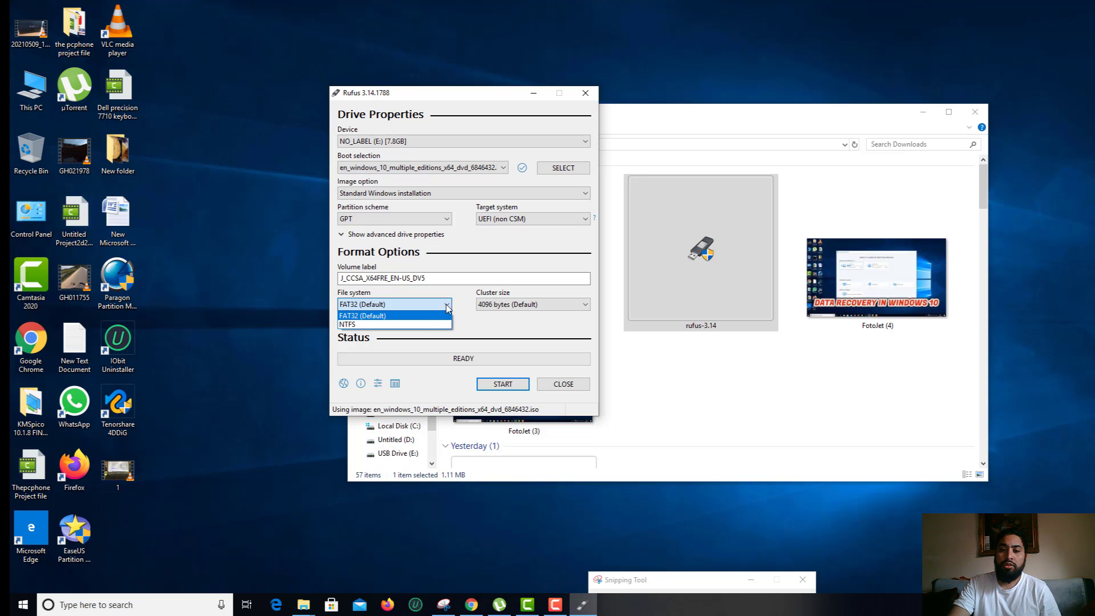
Set the file system to NTFS and retype the volume label as 'windows 10 UEFI'
click(347, 324)
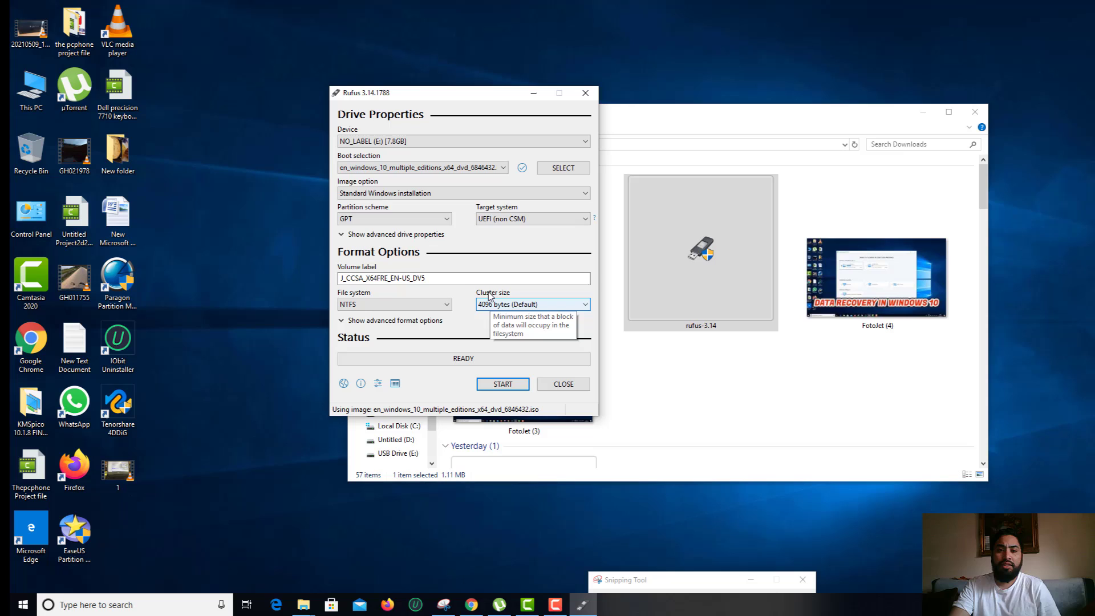
click(448, 279)
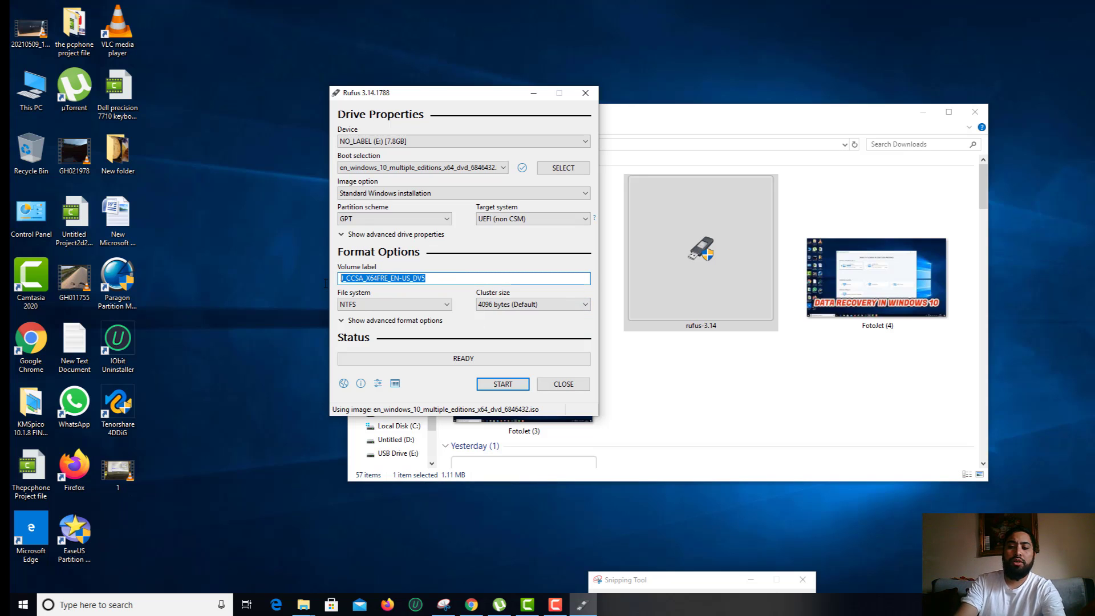
text(w)
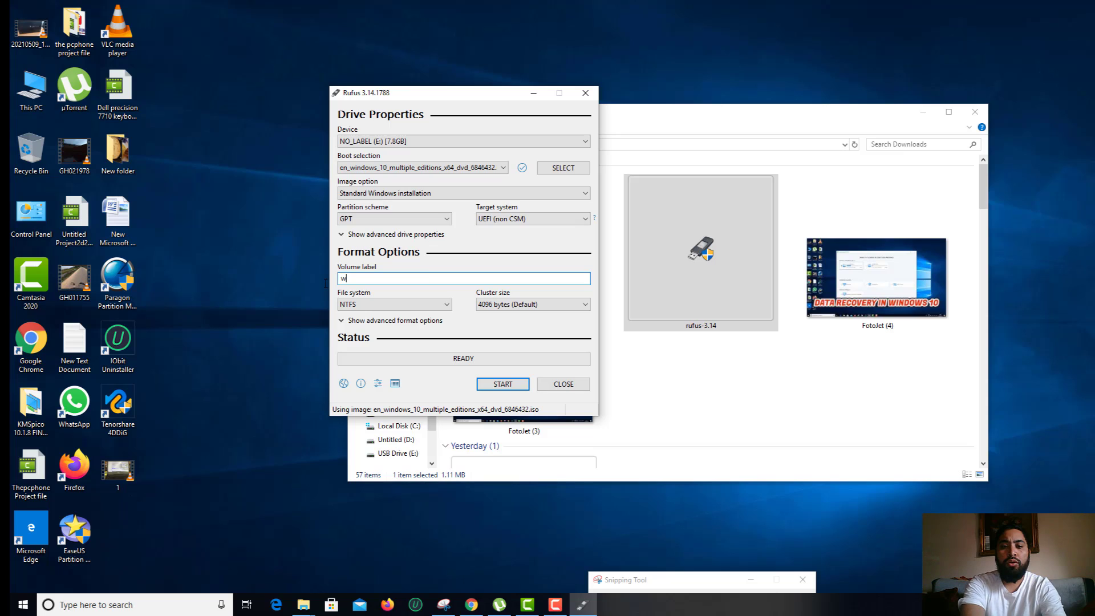
text(indows 10 UEFI)
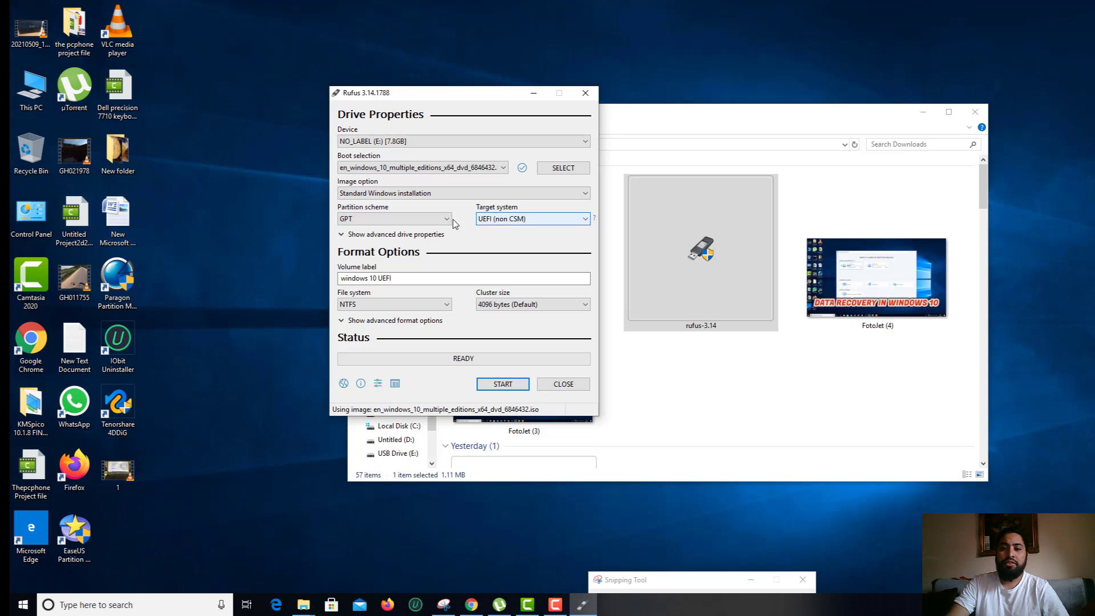
Keep GPT chosen in the Partition scheme list
click(395, 219)
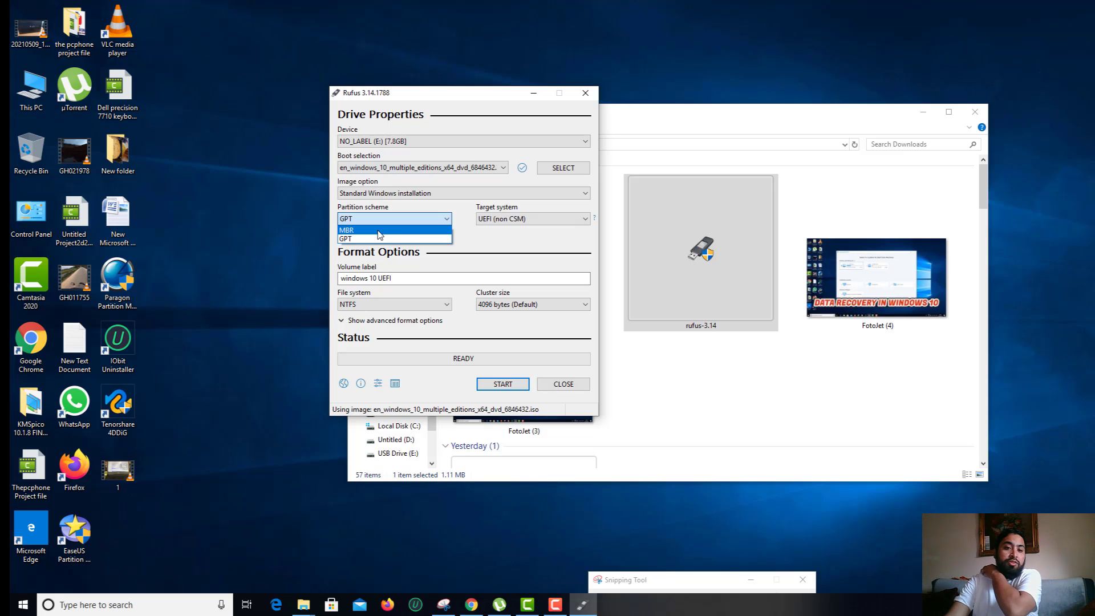
mouse_move(378, 238)
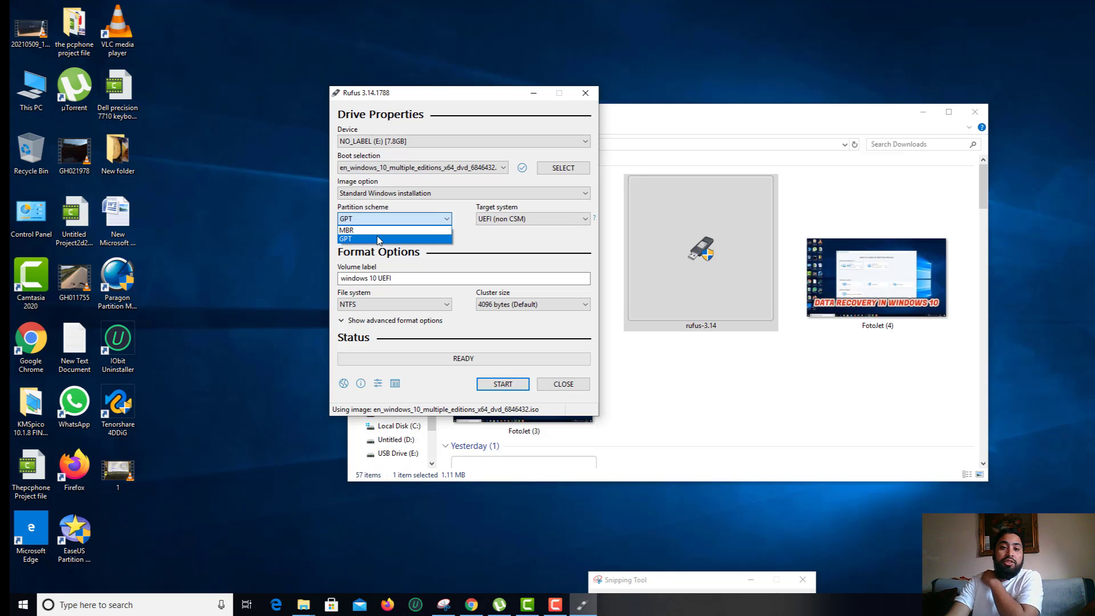
click(378, 238)
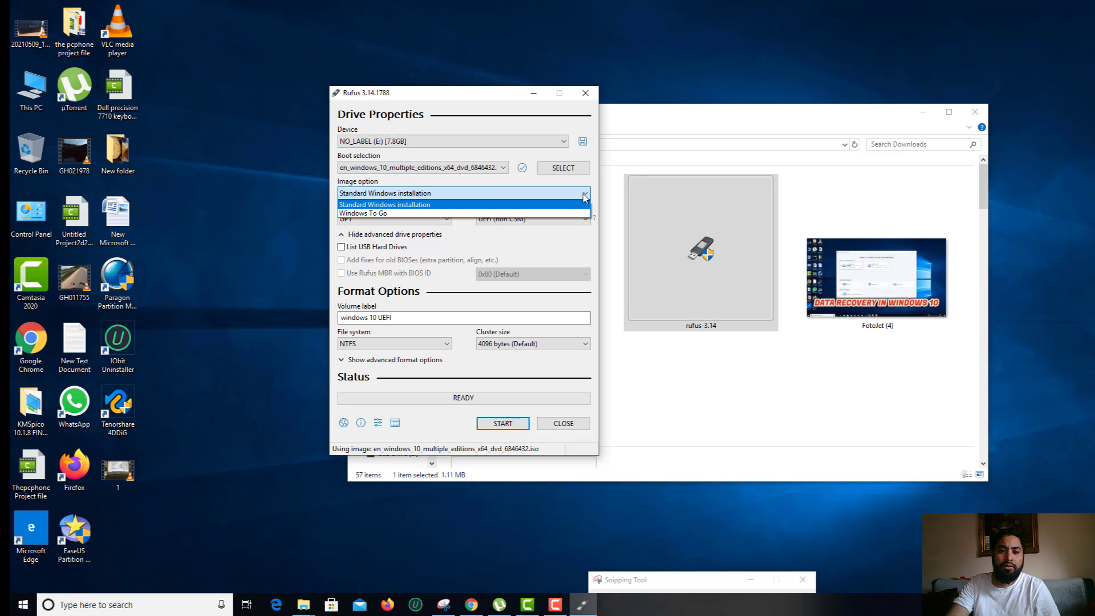
Keep Standard Windows installation and check NO_LABEL (E:) is the only target drive
click(384, 204)
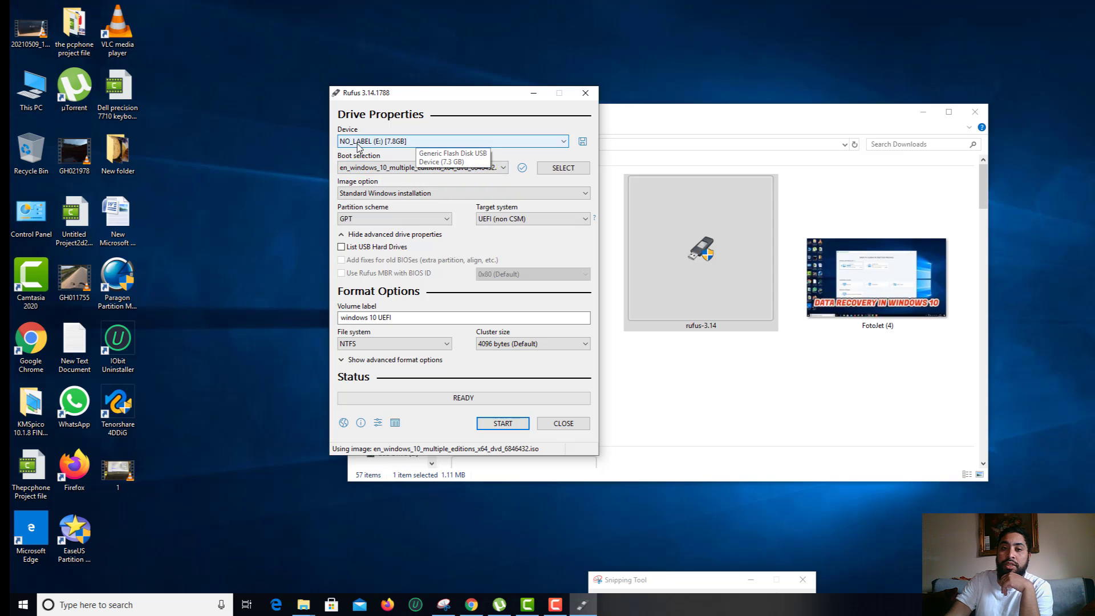
mouse_move(375, 146)
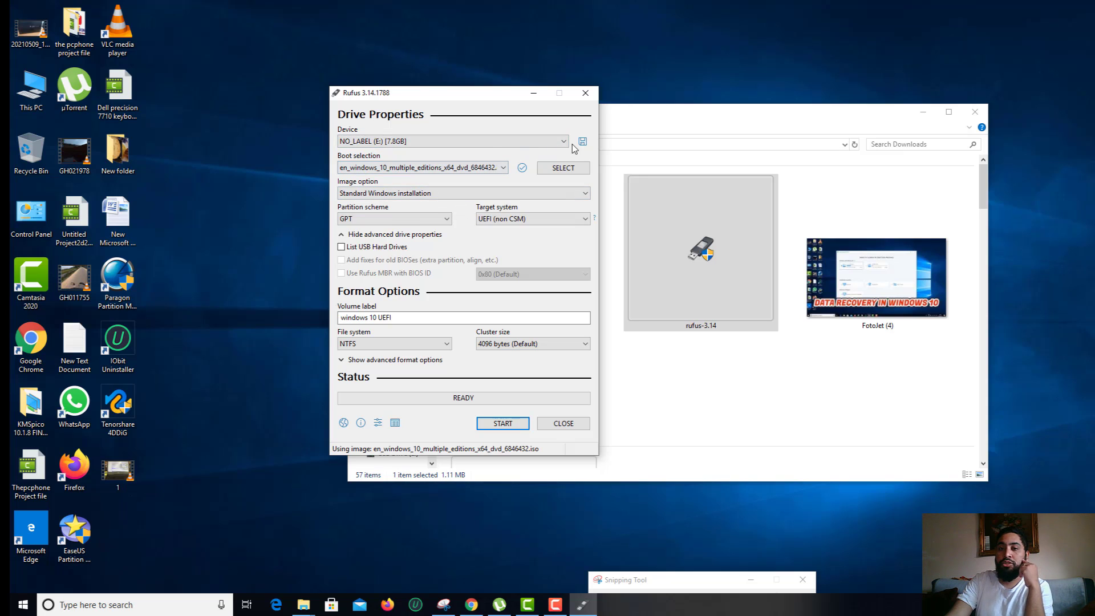
click(562, 142)
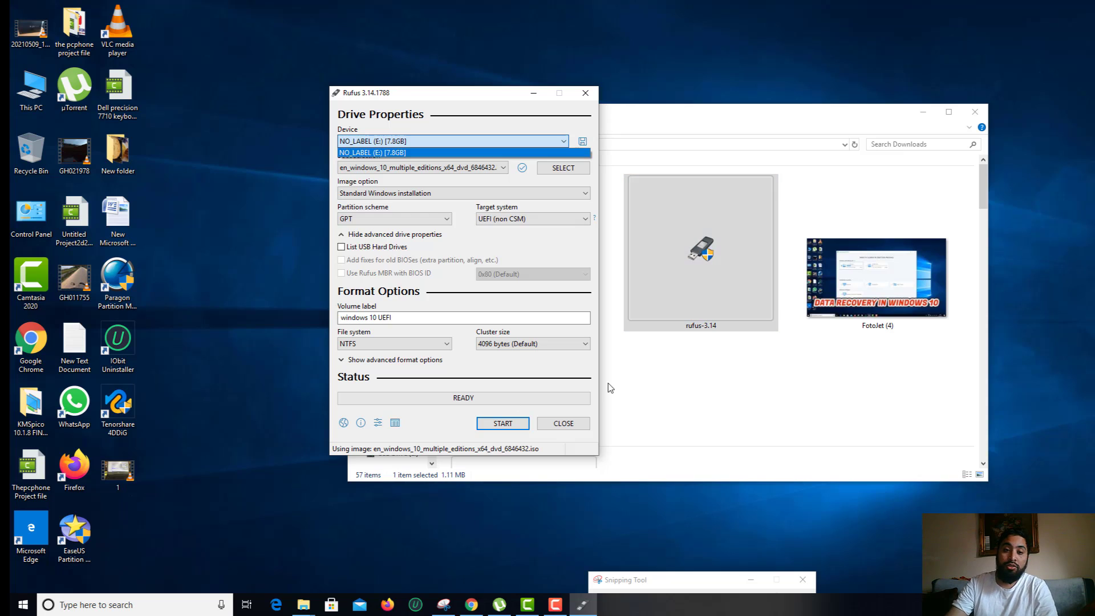
mouse_move(521, 417)
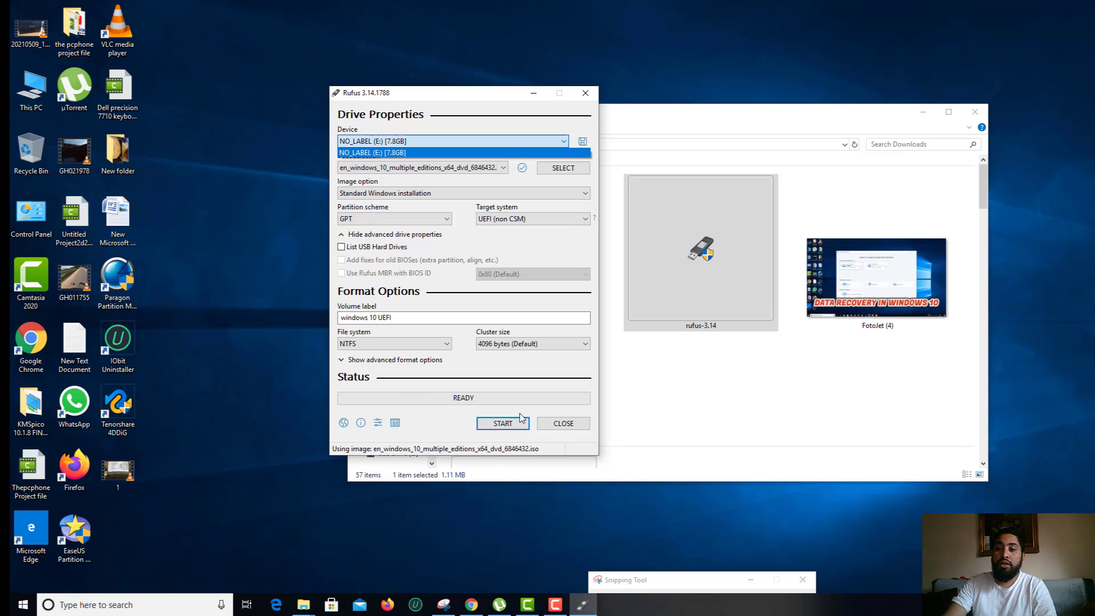
mouse_move(421, 231)
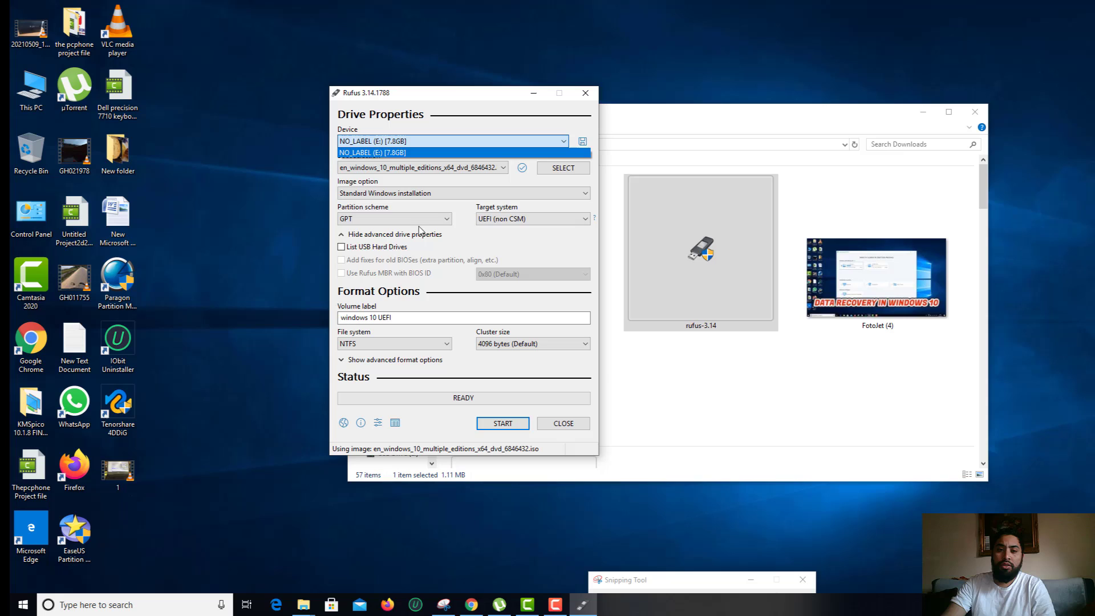
mouse_move(552, 335)
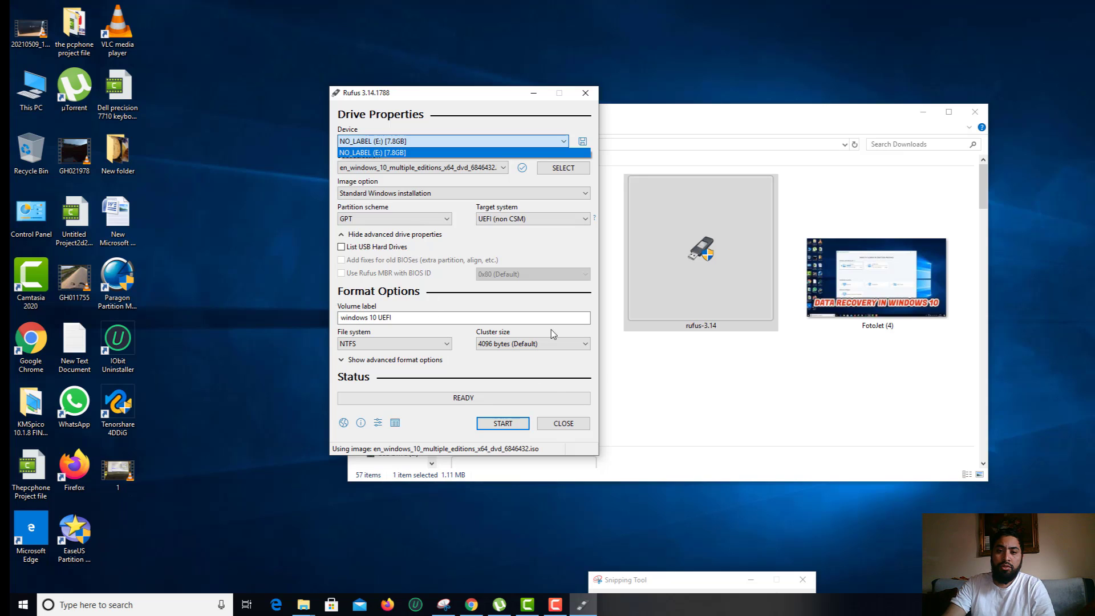
mouse_move(506, 385)
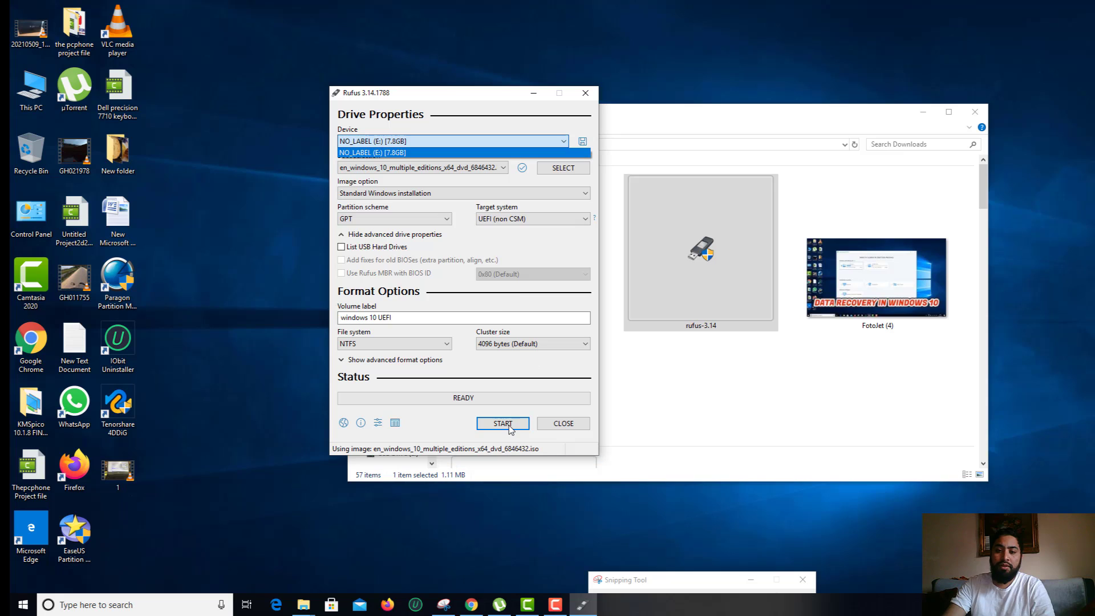
Start writing to drive E: and confirm the data-loss warning
click(452, 141)
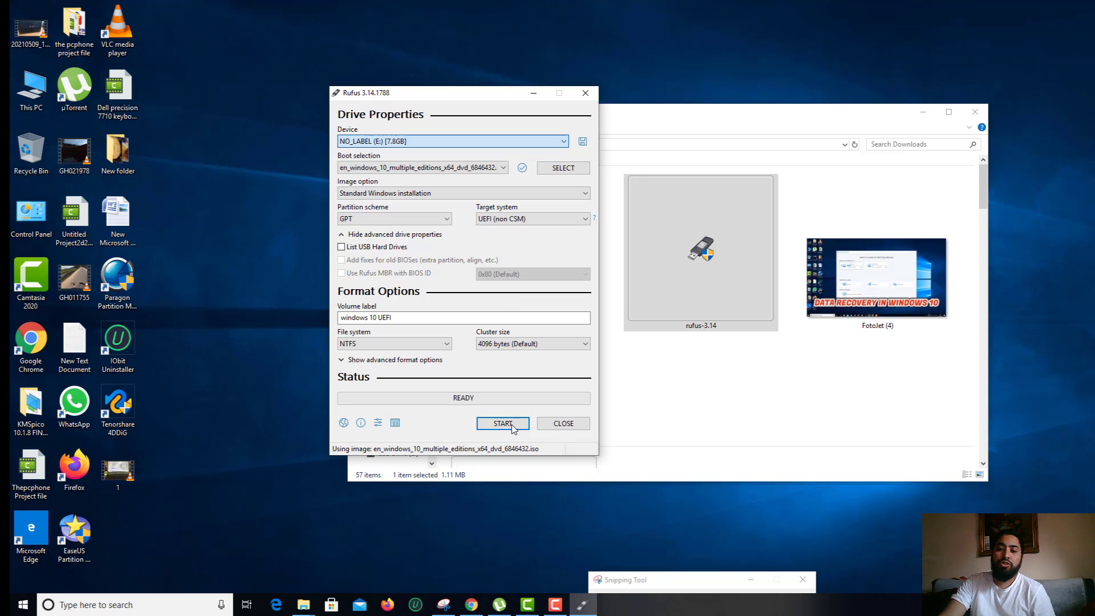
mouse_move(504, 424)
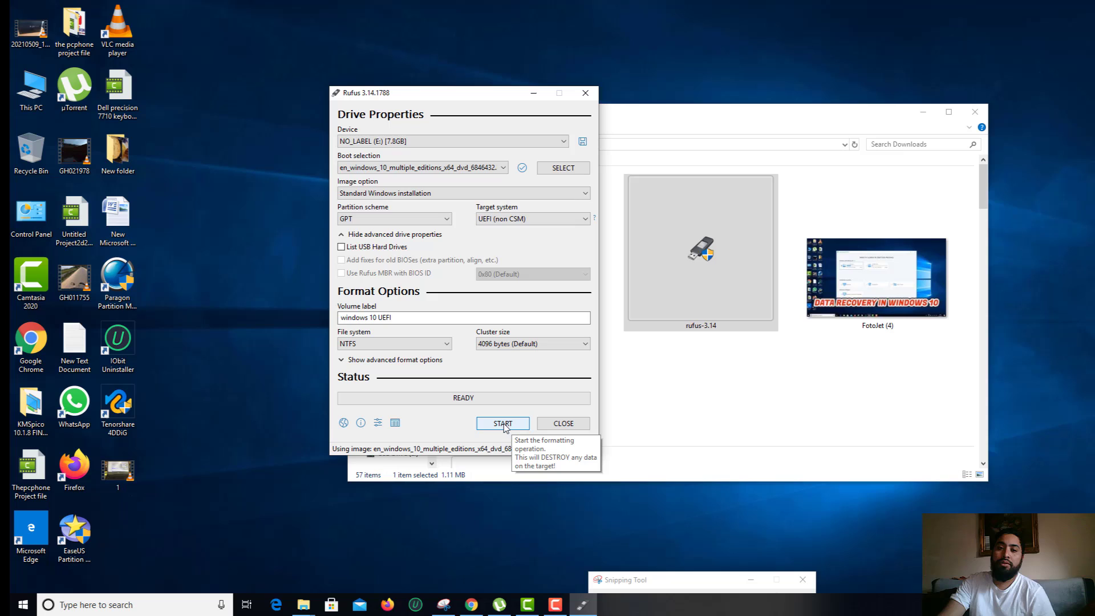
click(503, 424)
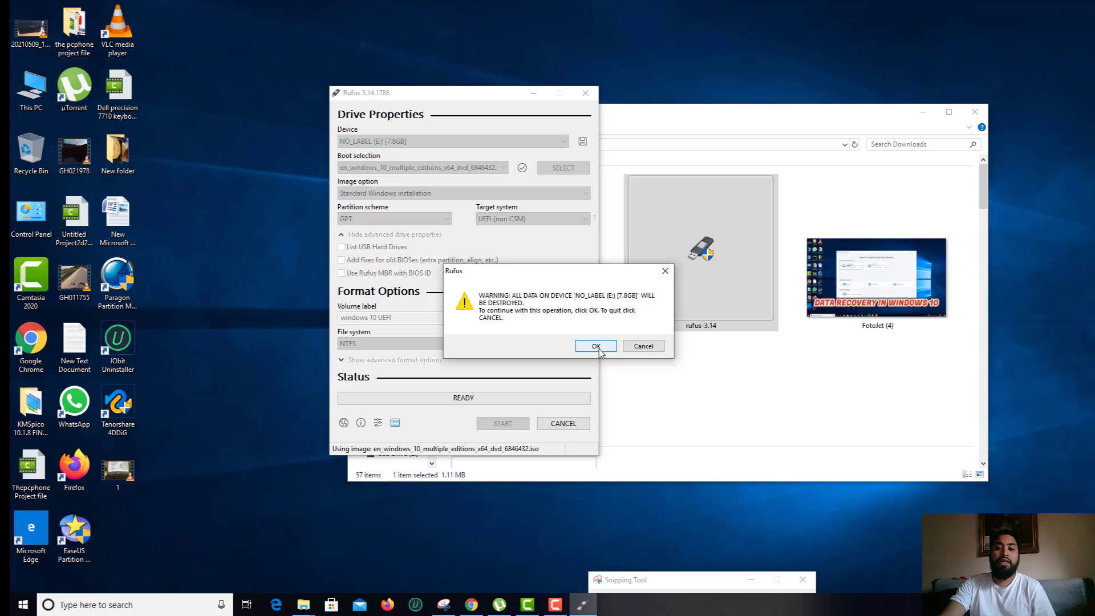
click(594, 346)
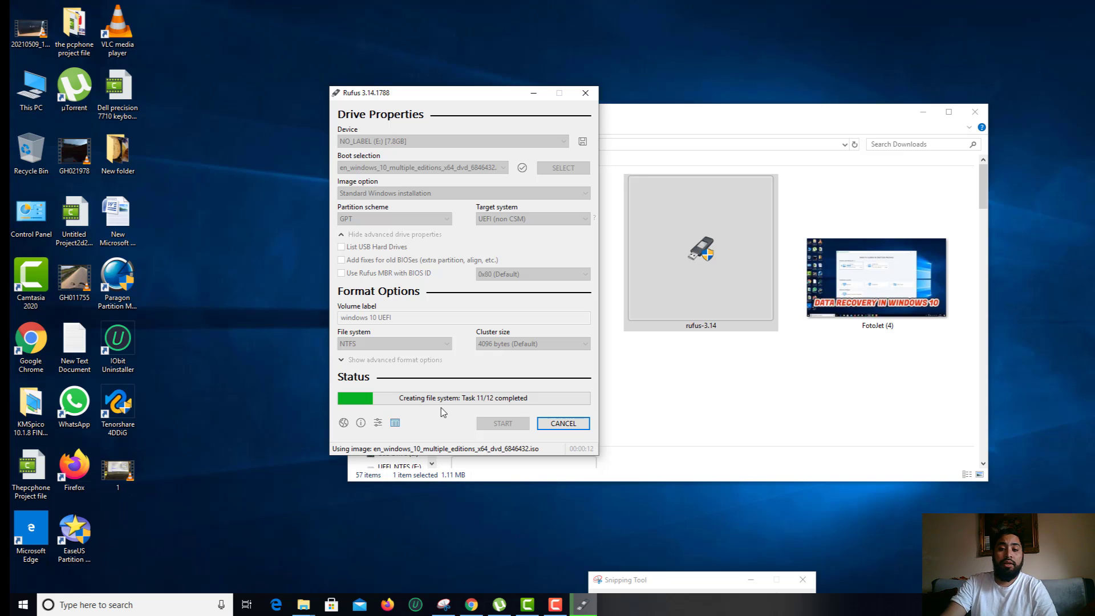
mouse_move(489, 404)
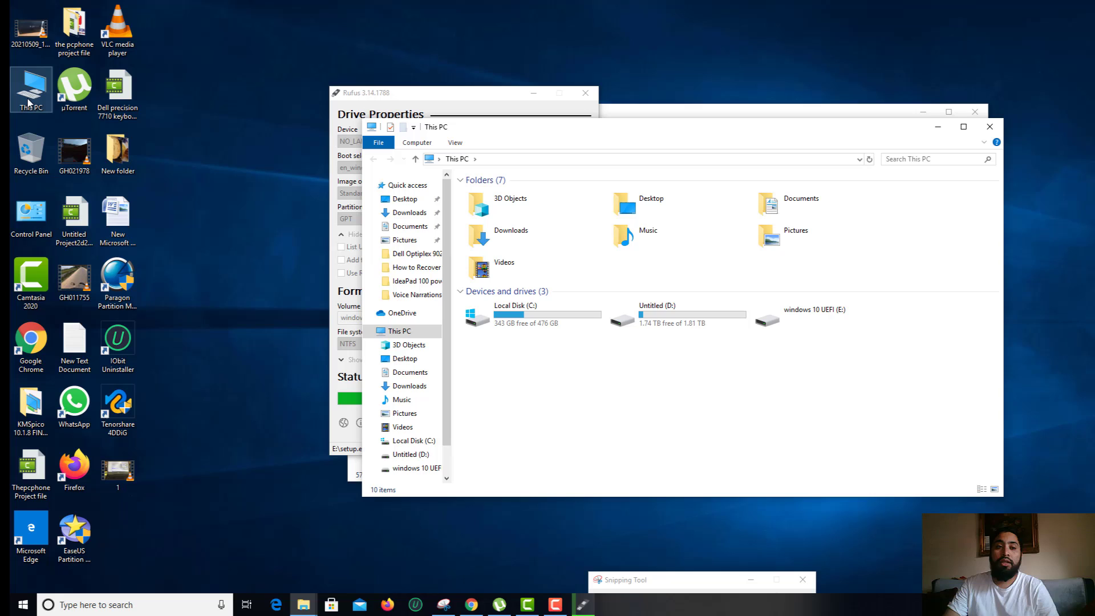
Select the windows 10 UEFI (E:) drive in This PC to see its capacity
click(821, 315)
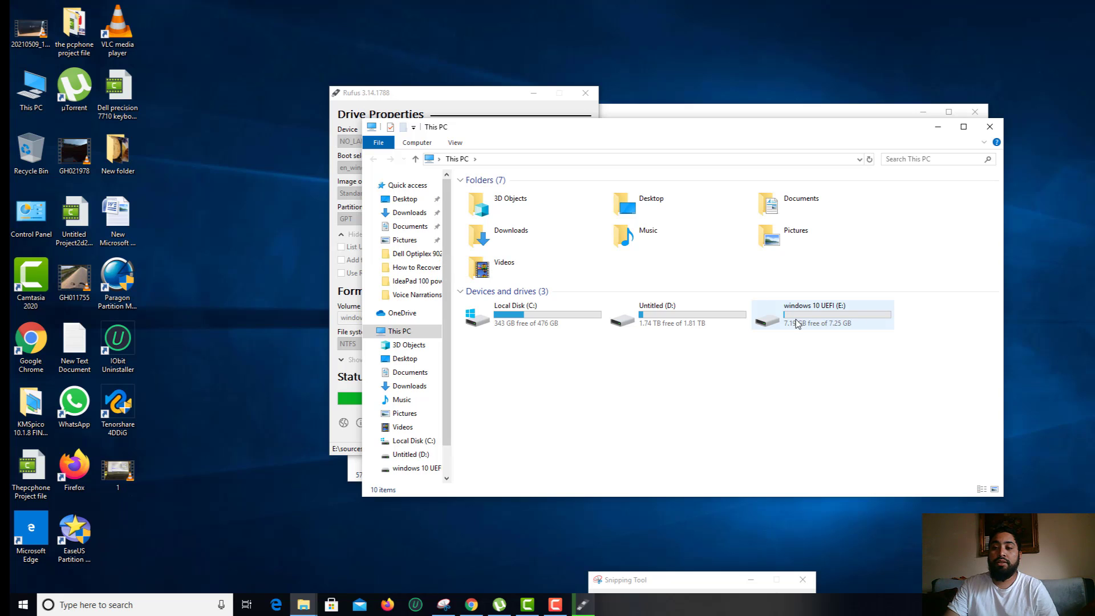
mouse_move(807, 322)
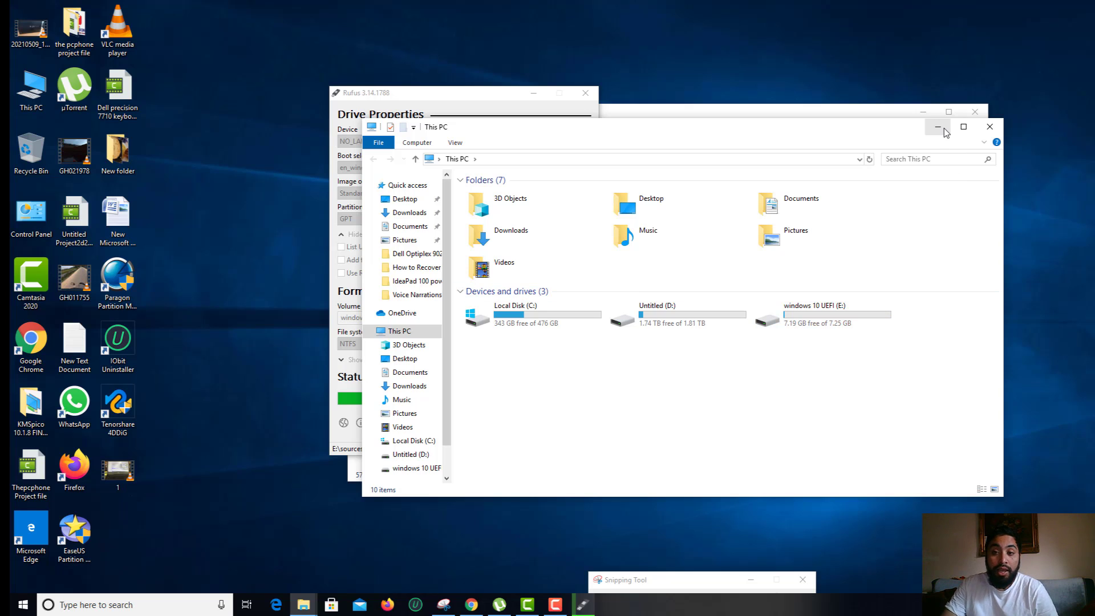
mouse_move(939, 127)
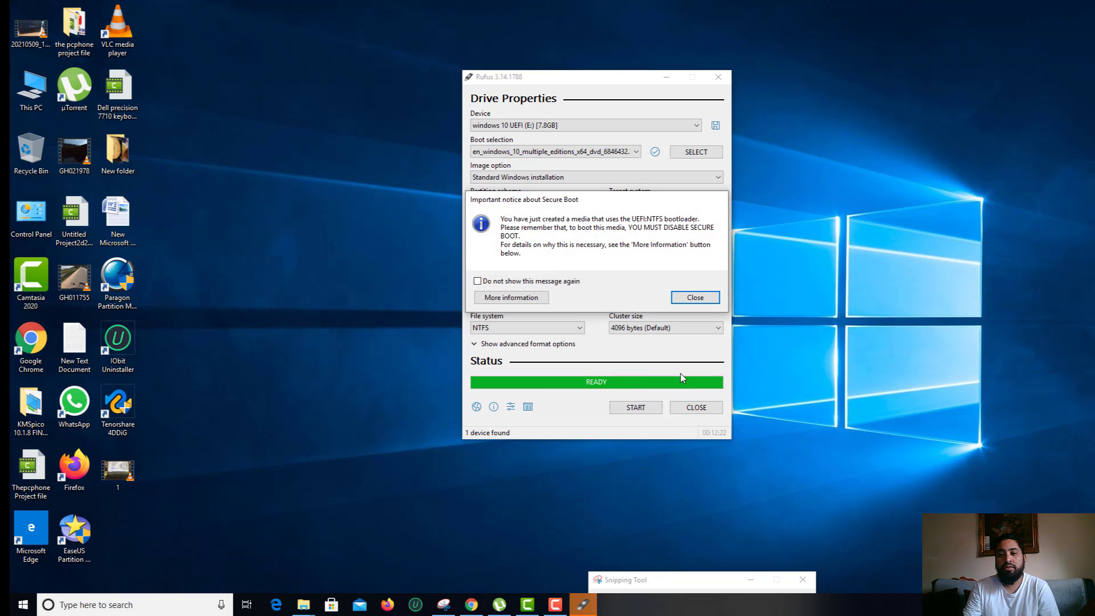
mouse_move(548, 250)
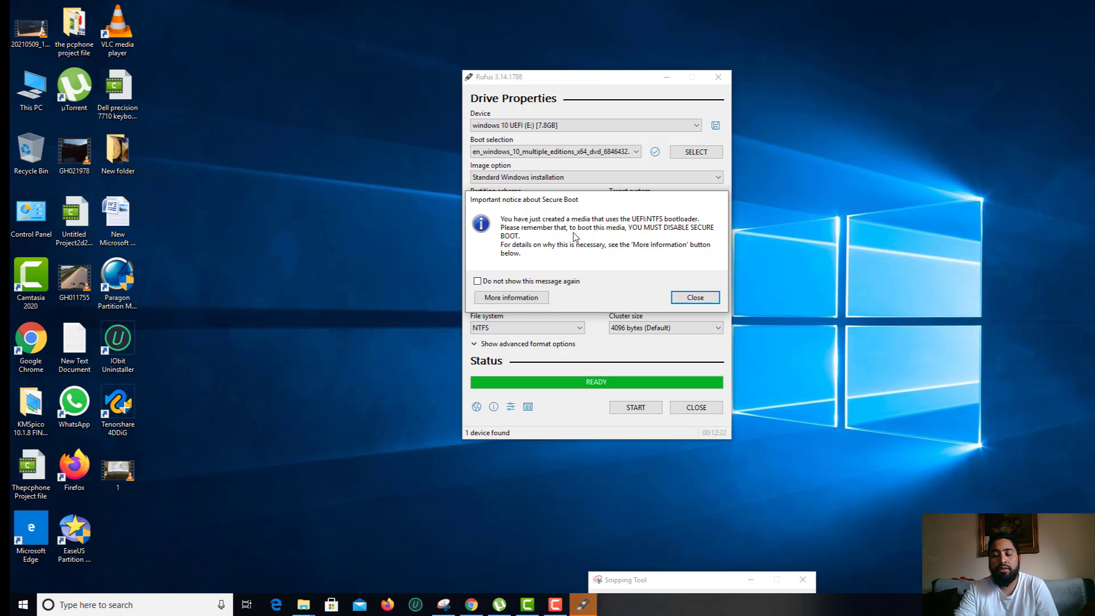
mouse_move(642, 246)
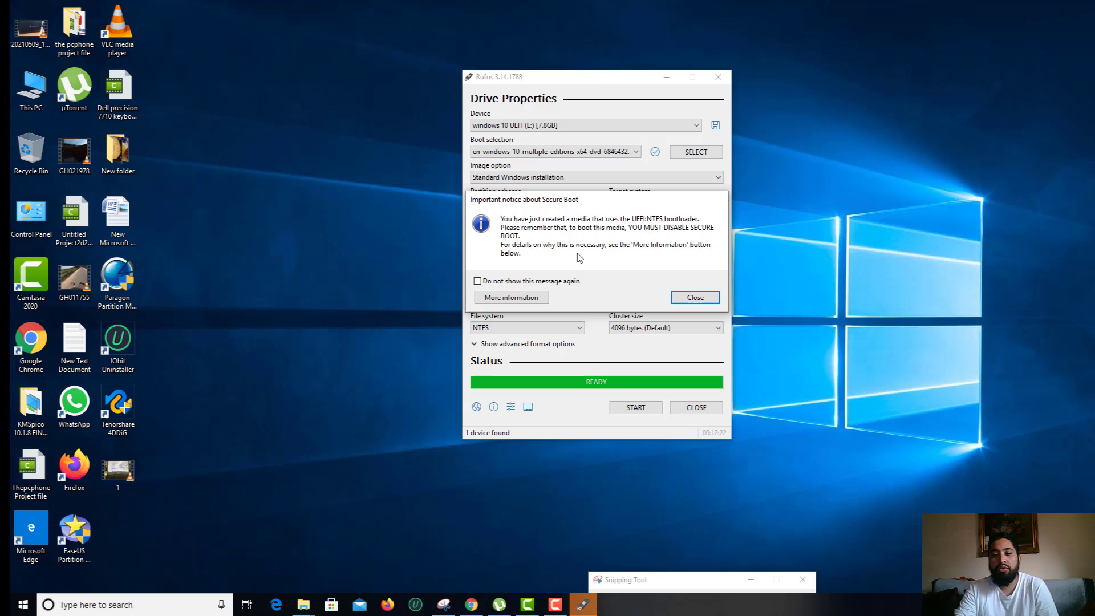
mouse_move(596, 258)
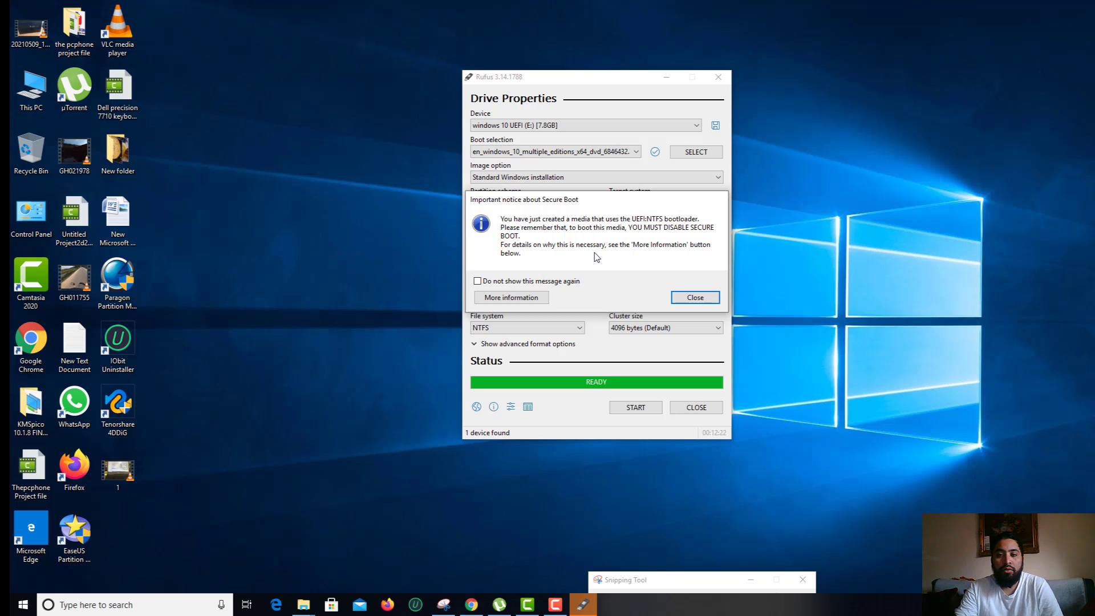
mouse_move(571, 242)
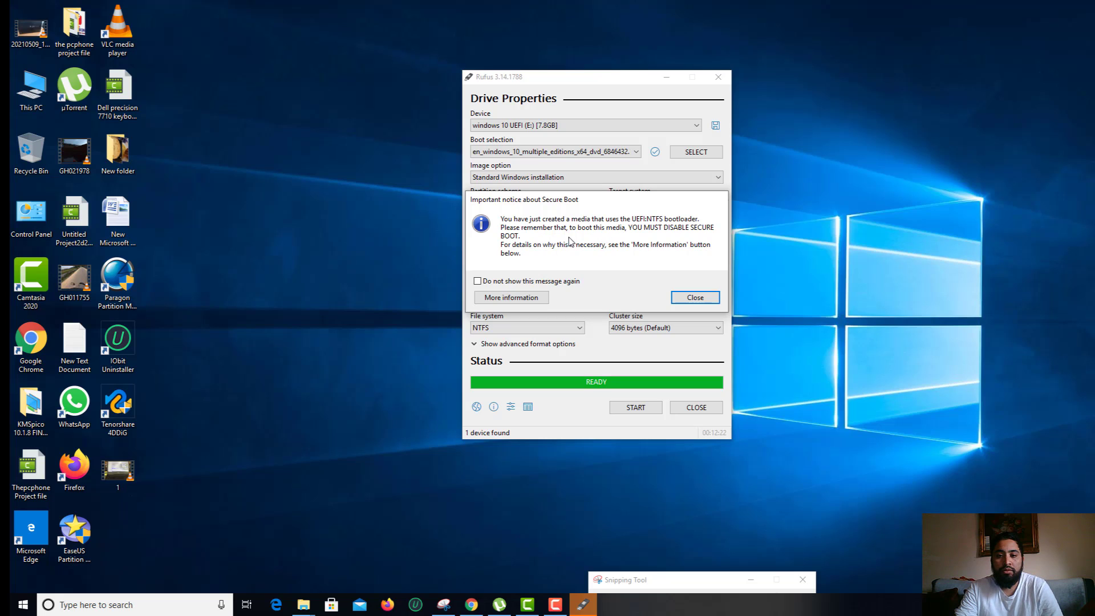
mouse_move(696, 240)
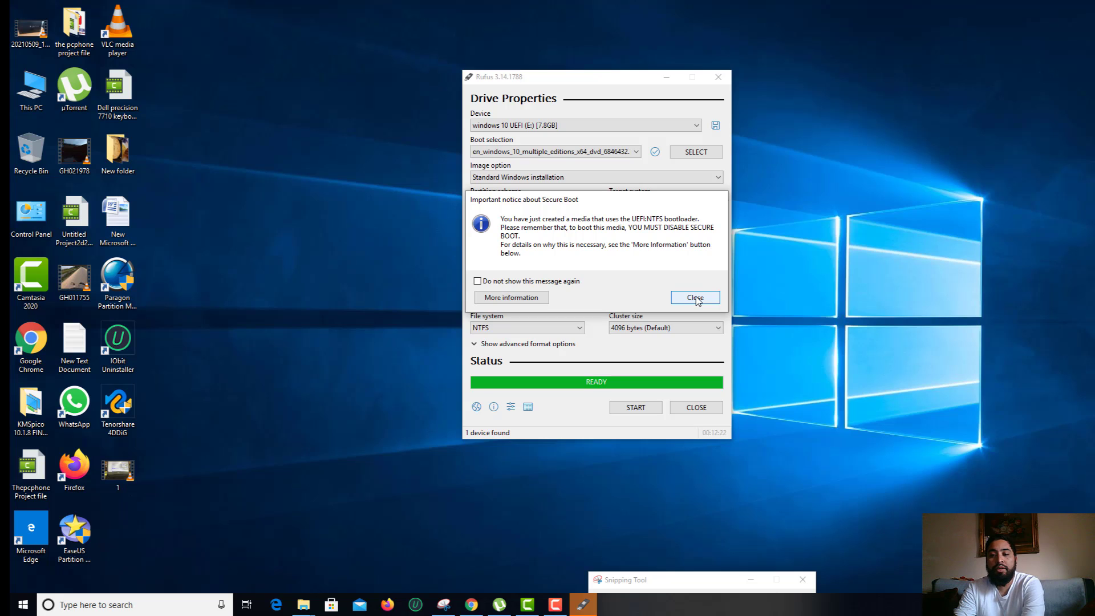
Dismiss the Secure Boot notice and select the windows 10 UEFI (E:) drive showing 3.41 GB free
click(695, 297)
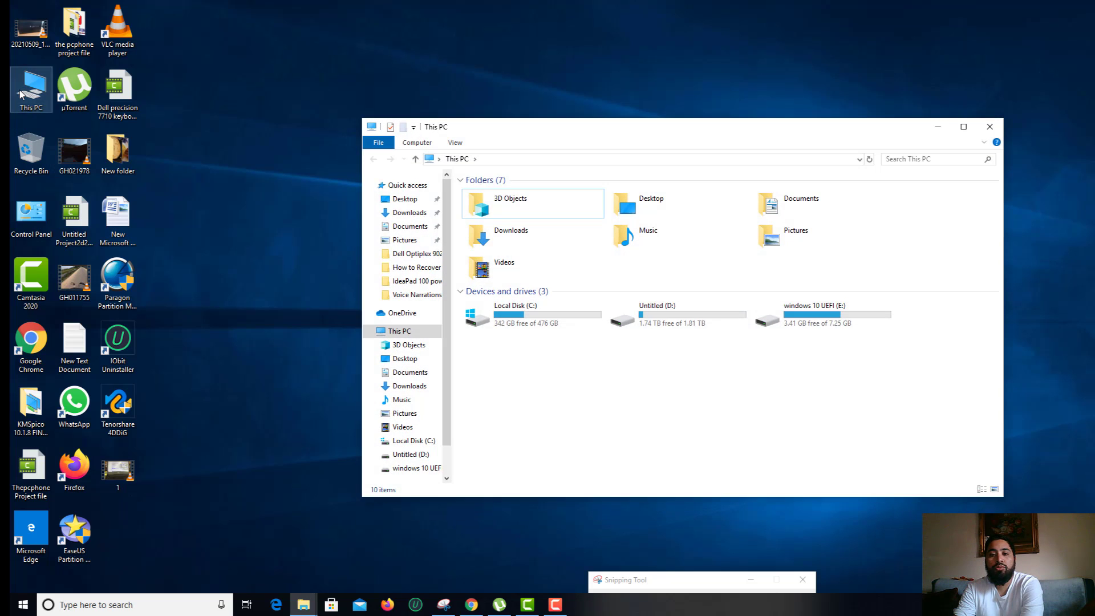
click(824, 315)
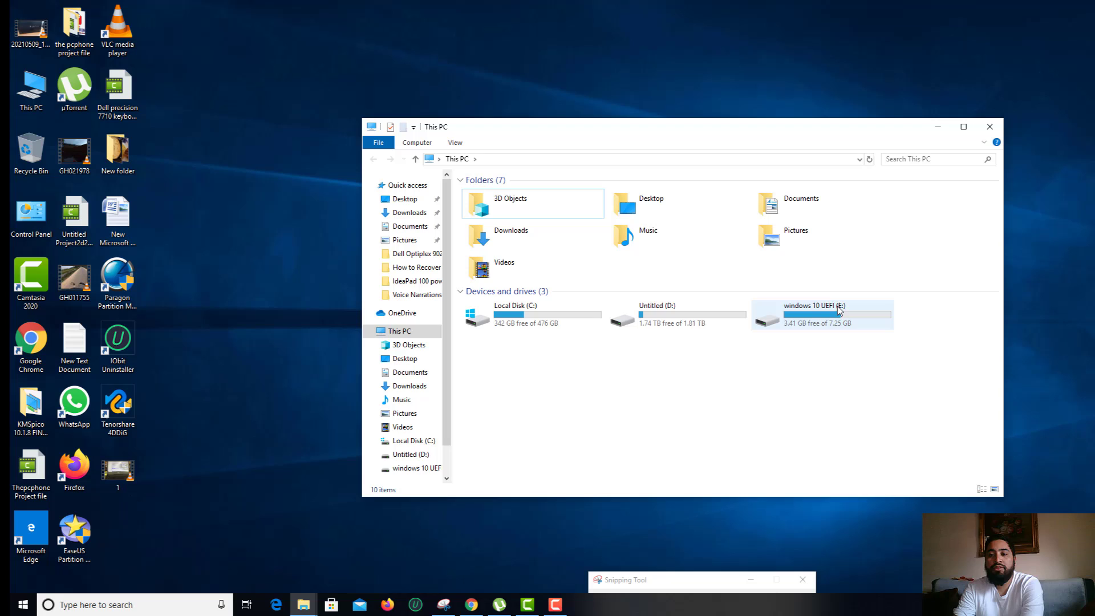
mouse_move(839, 315)
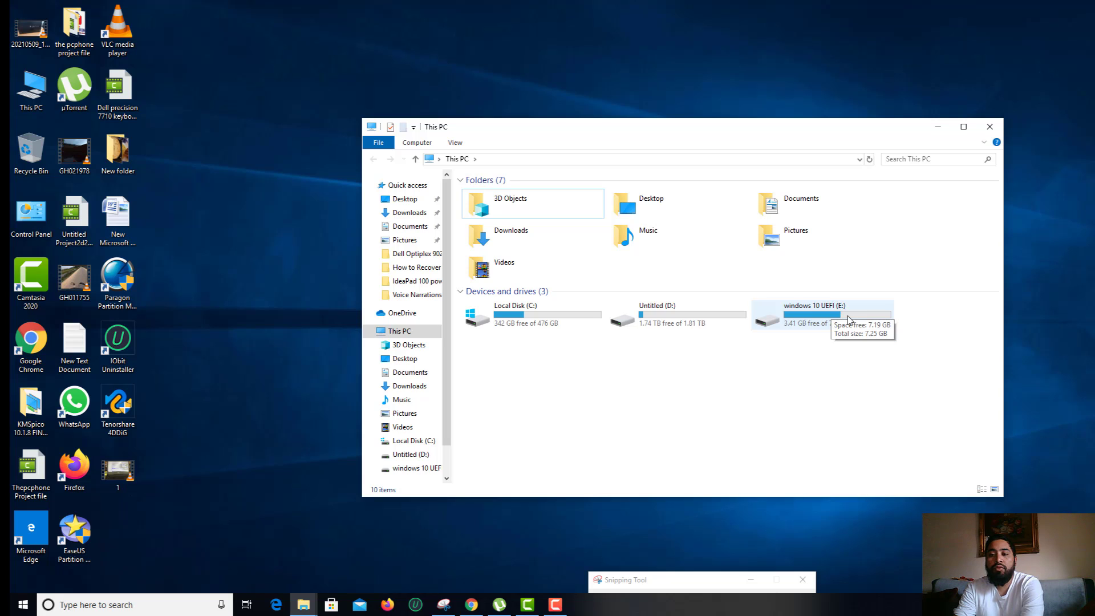
mouse_move(779, 330)
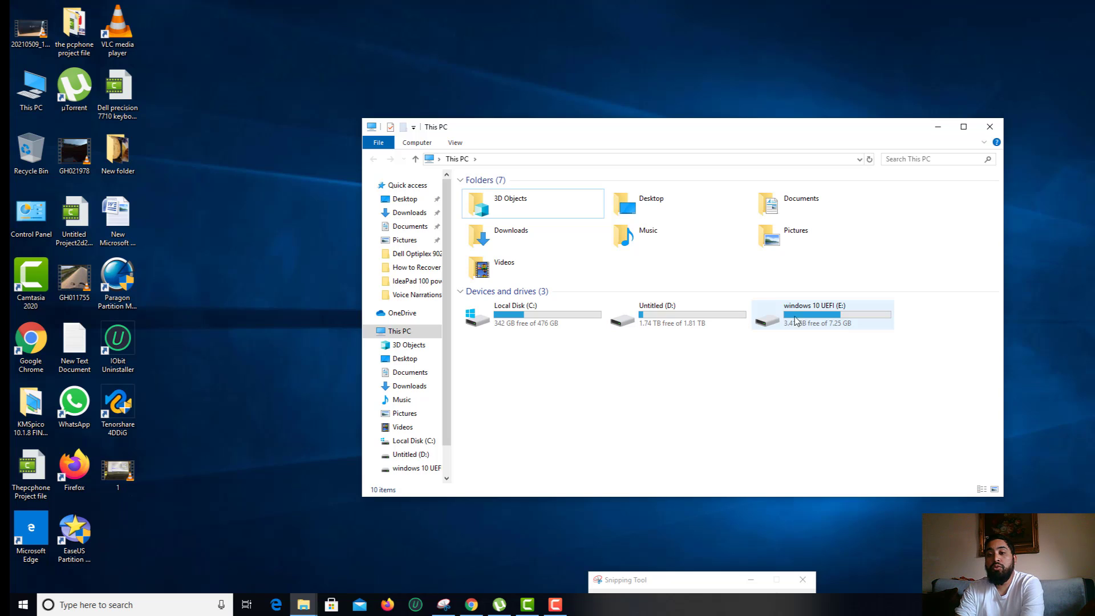
mouse_move(832, 316)
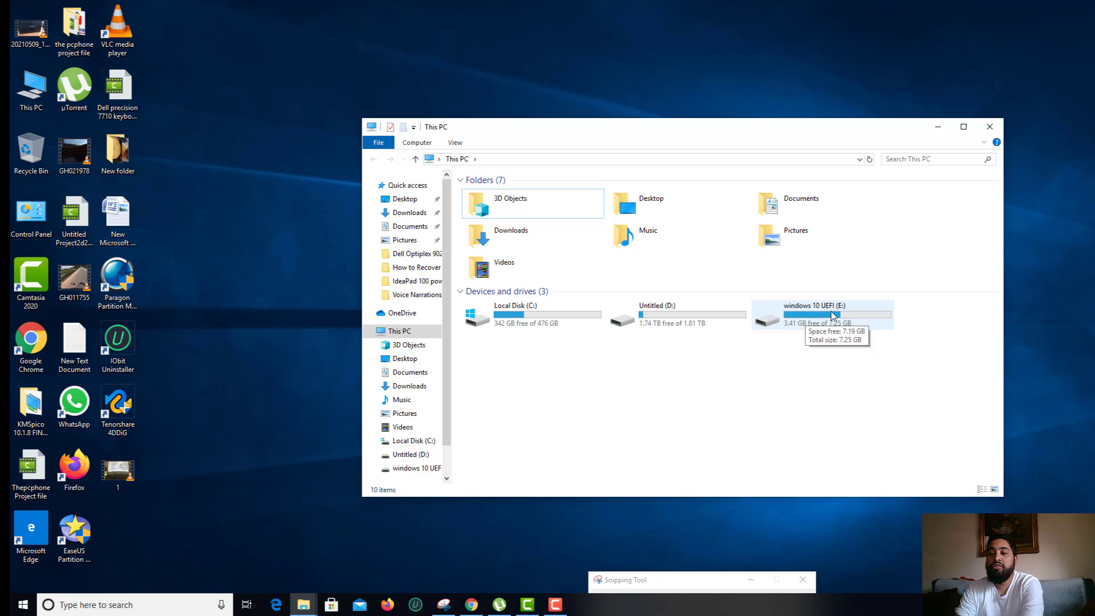
mouse_move(771, 328)
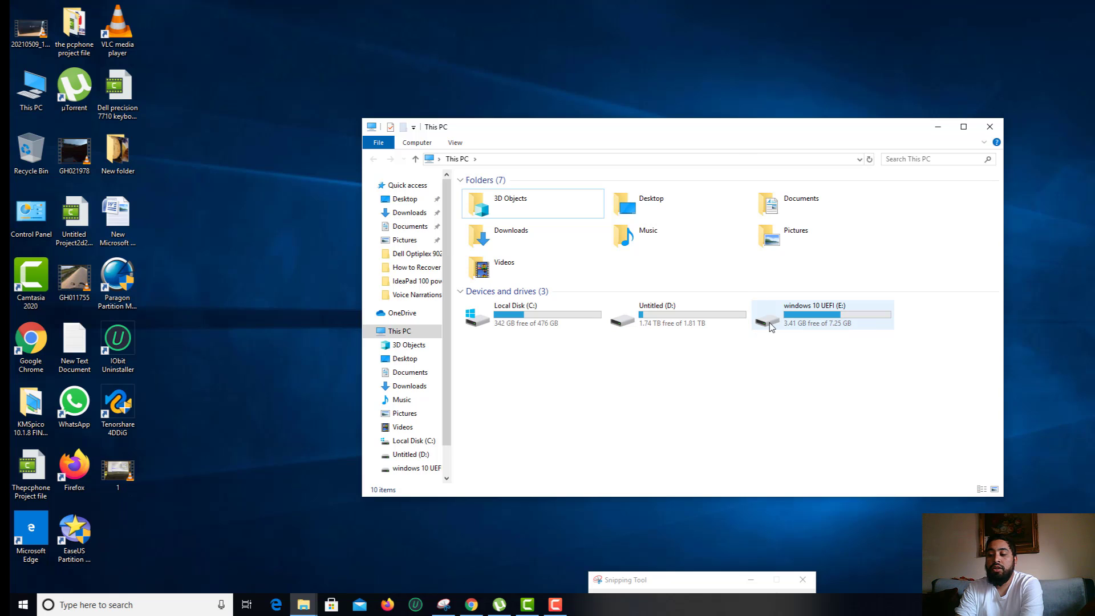
Open the windows 10 UEFI (E:) drive to view its boot, efi, sources, support and setup files
double_click(820, 315)
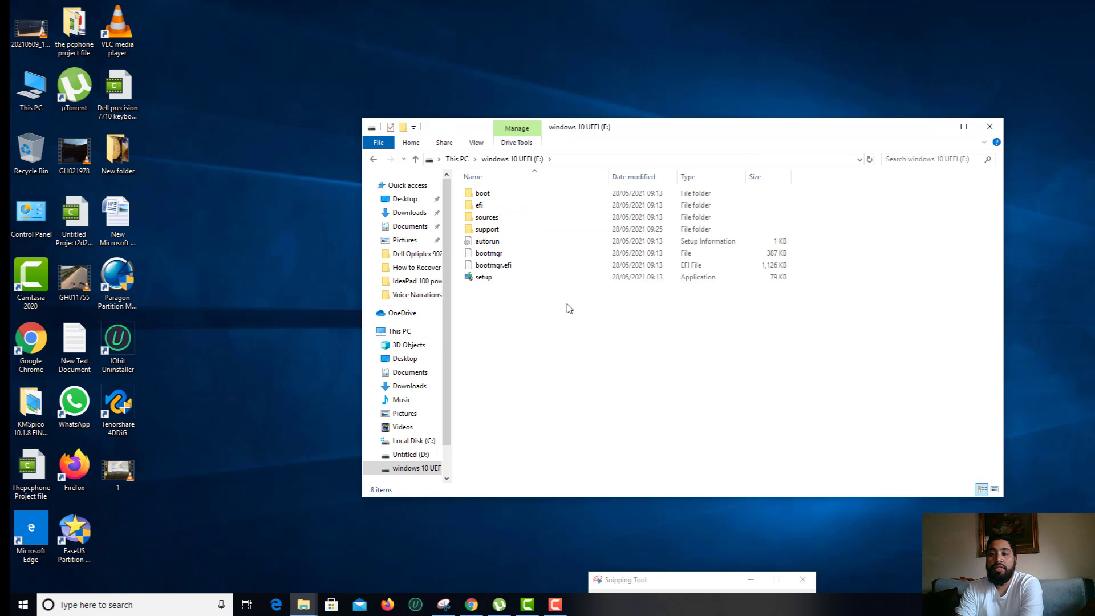
click(483, 276)
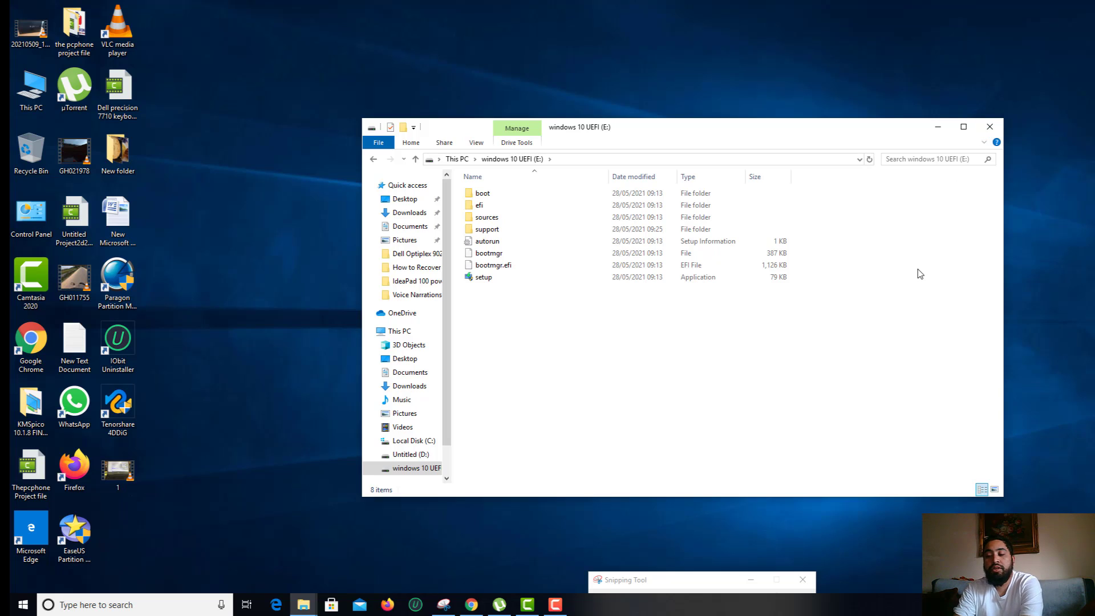
mouse_move(958, 234)
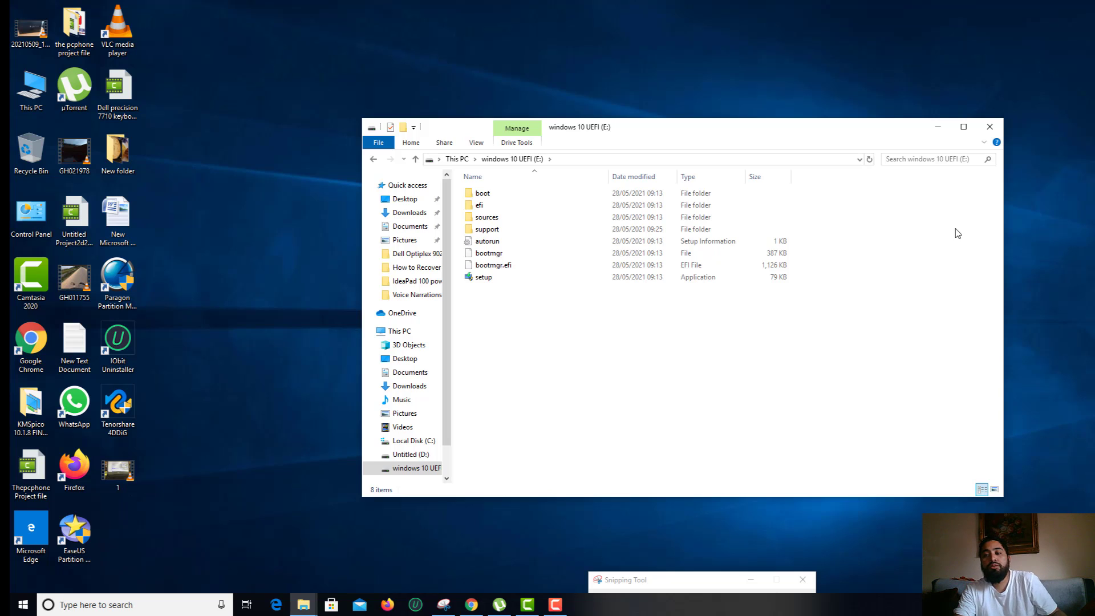
mouse_move(991, 218)
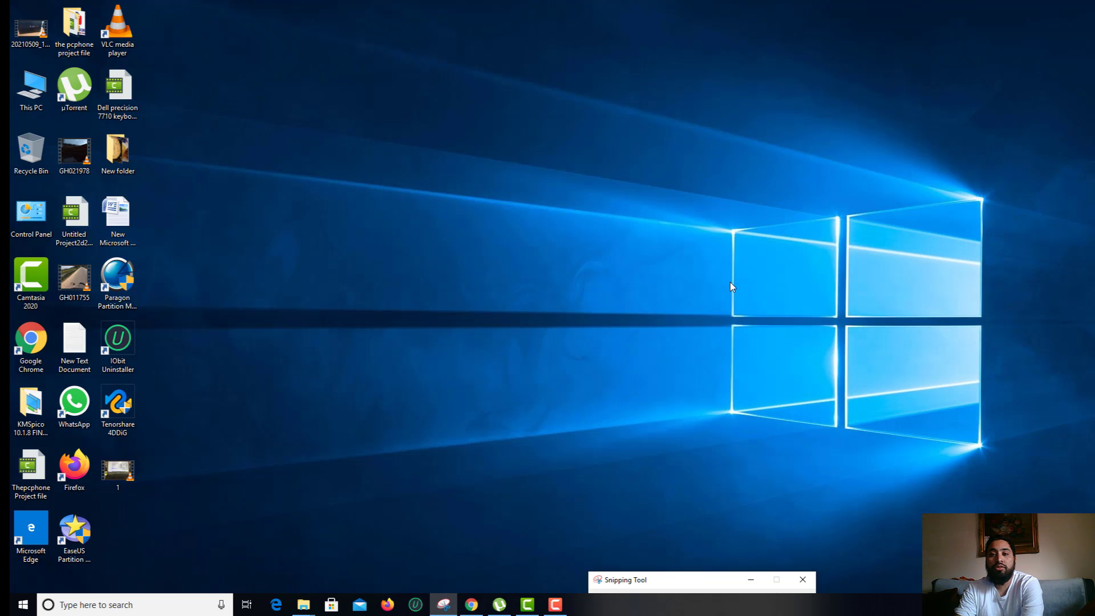
mouse_move(730, 281)
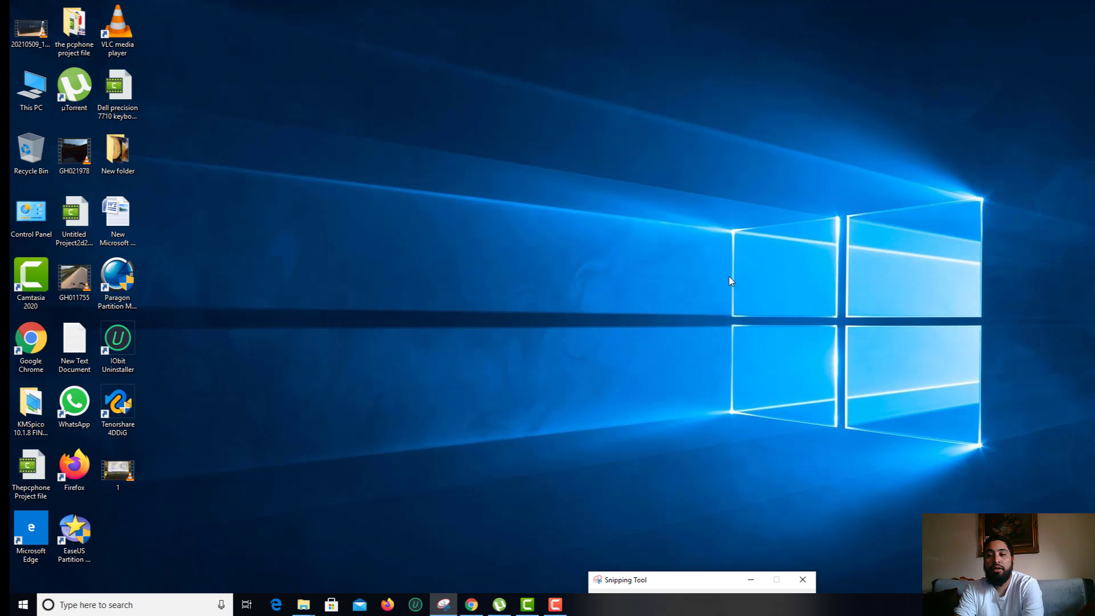